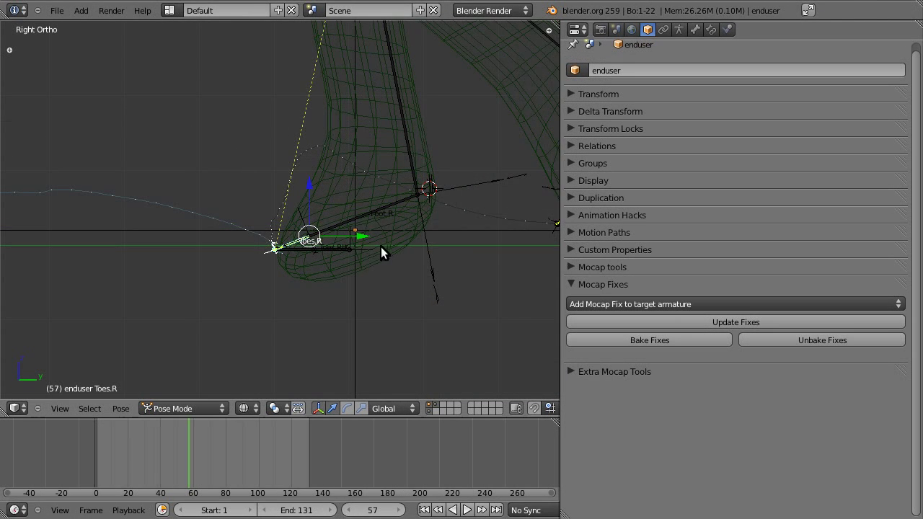
# Add a 'Maintain Position at frame' mocap fix to the enduser armature.
pyautogui.click(197, 458)
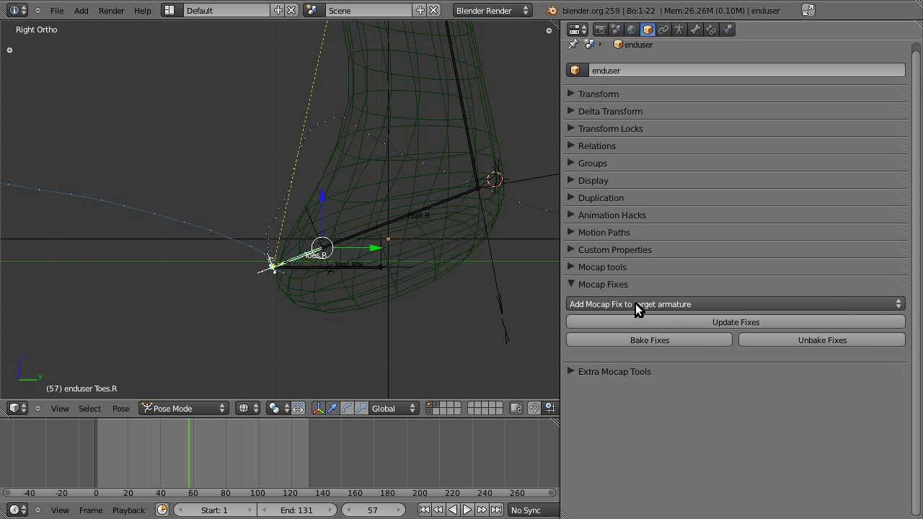
pyautogui.click(637, 304)
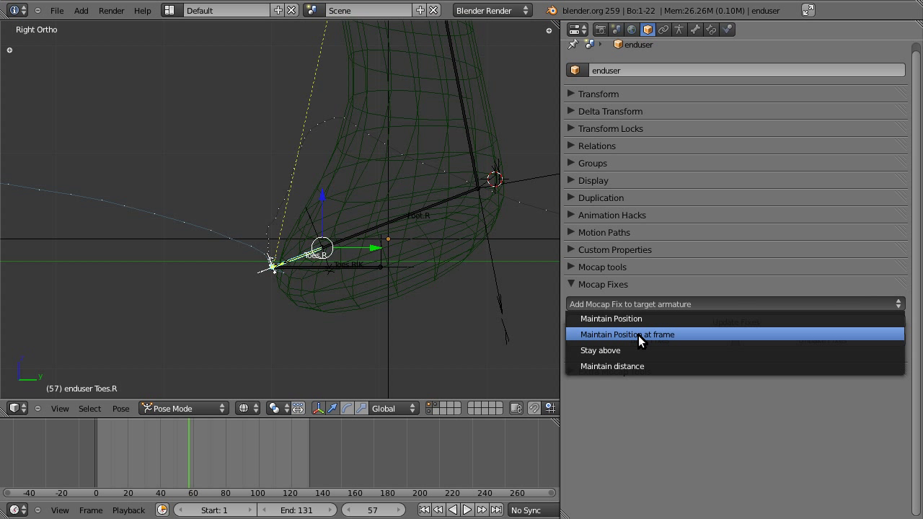
pyautogui.click(626, 334)
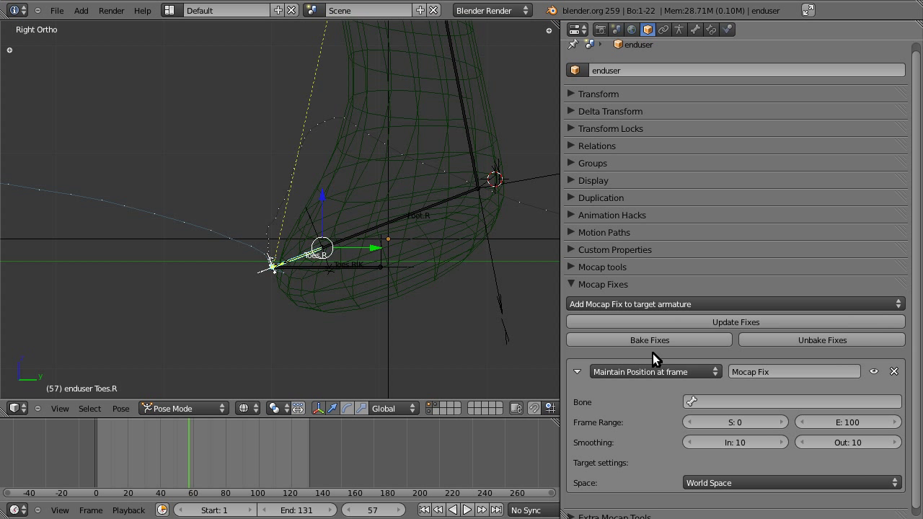
pyautogui.scroll(-3)
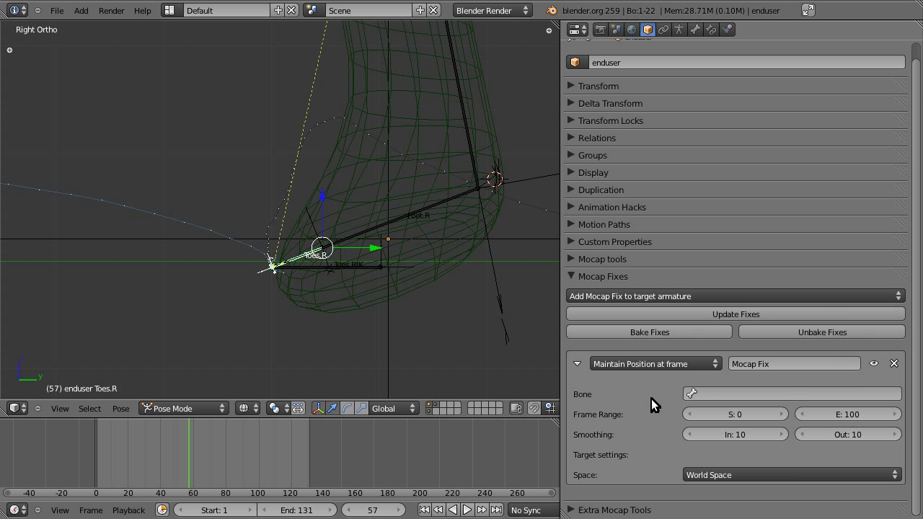
pyautogui.moveTo(824, 411)
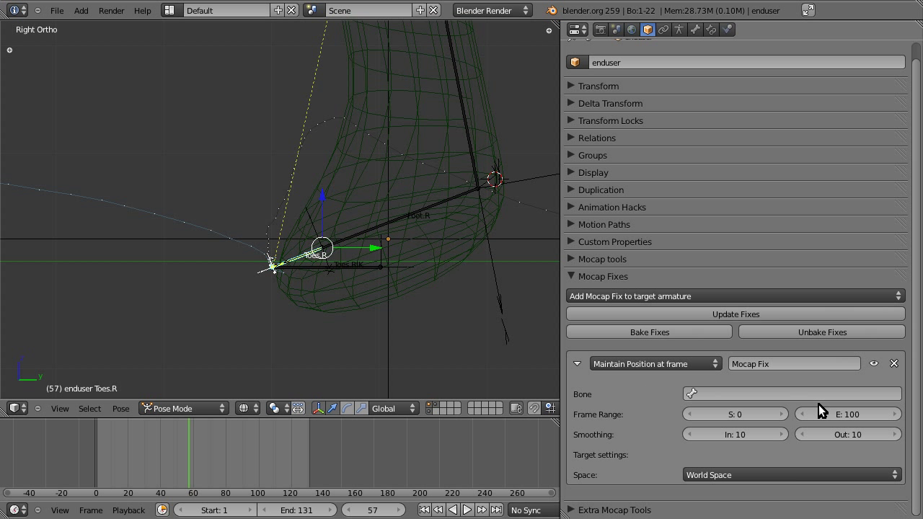
pyautogui.moveTo(608, 411)
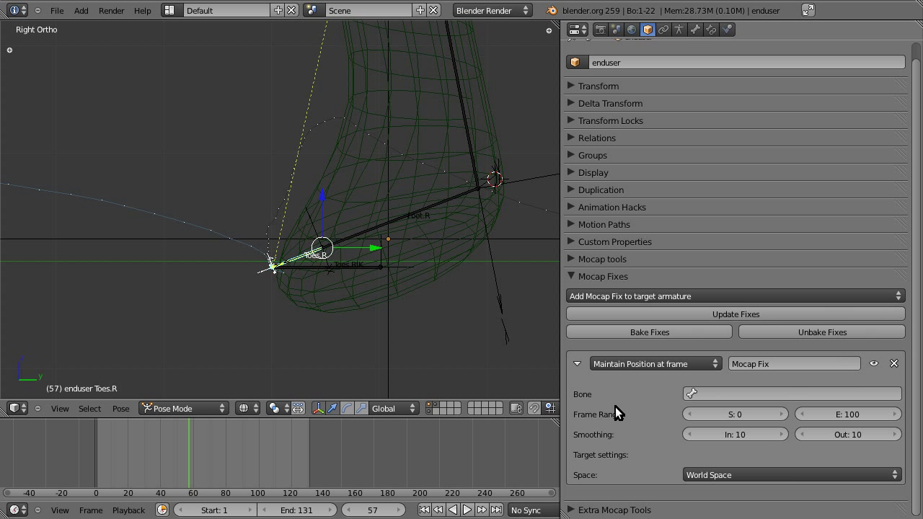
pyautogui.moveTo(634, 414)
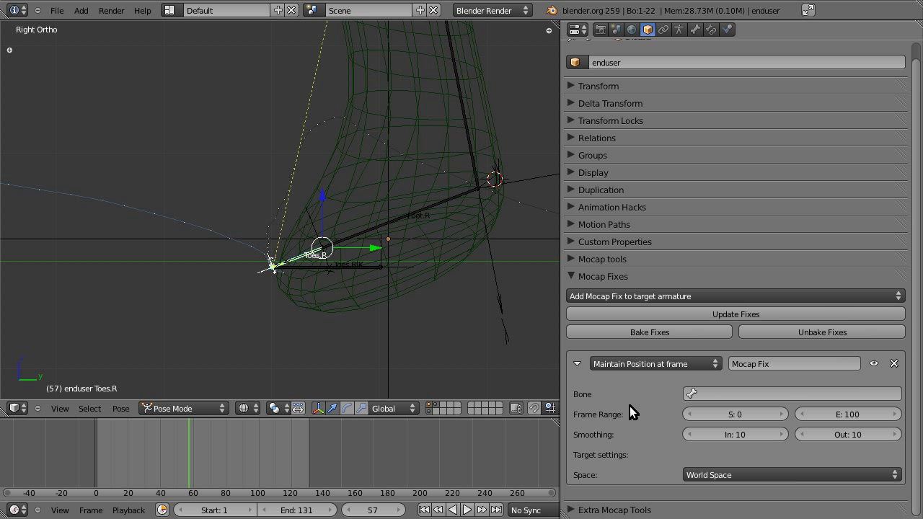
pyautogui.moveTo(581, 367)
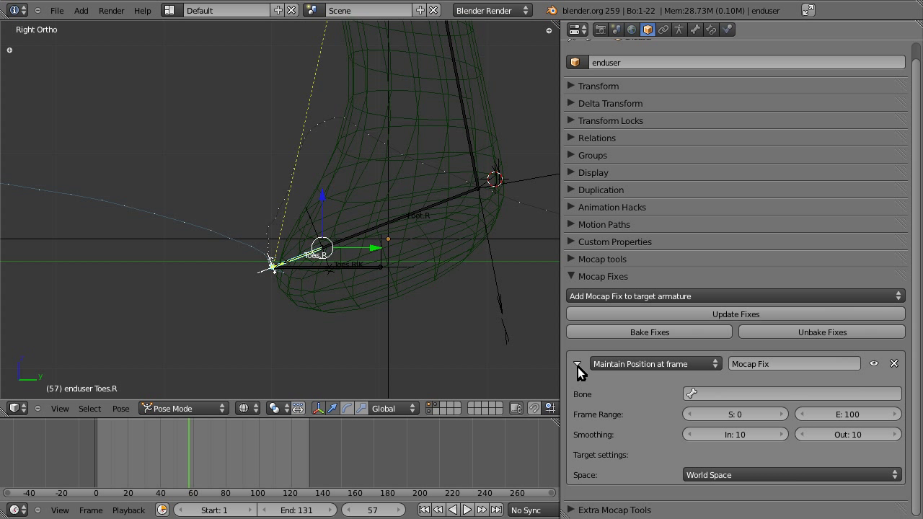
pyautogui.moveTo(626, 371)
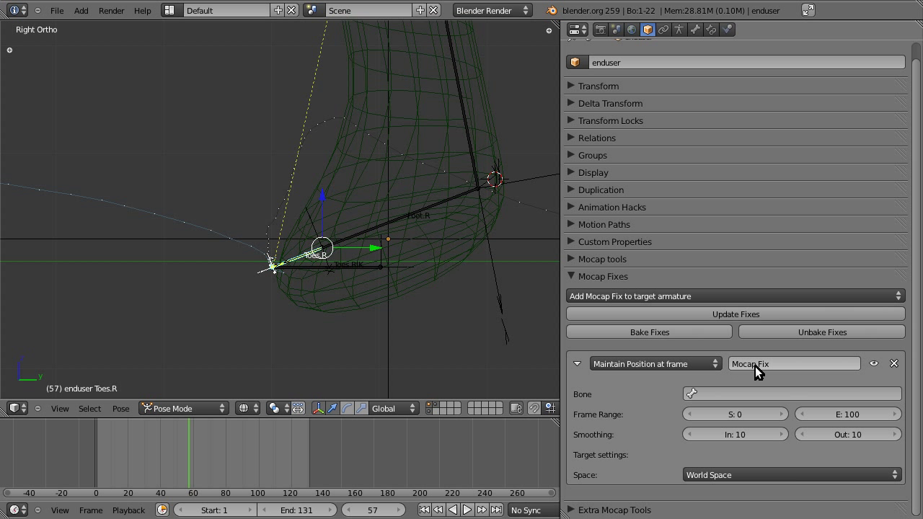
pyautogui.moveTo(844, 375)
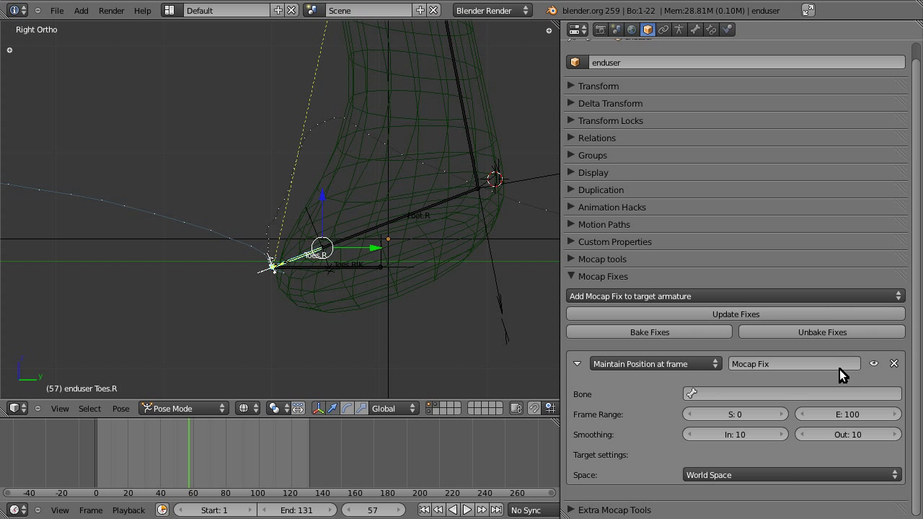
pyautogui.moveTo(881, 369)
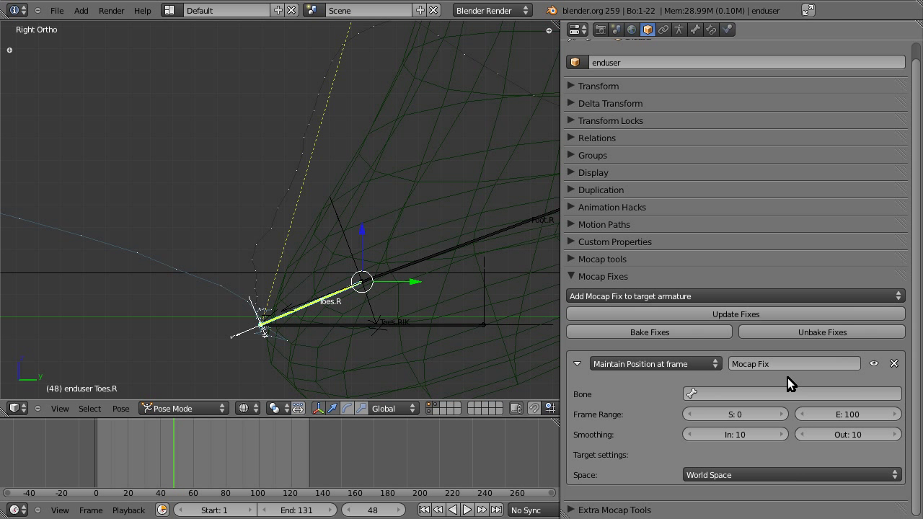
pyautogui.moveTo(615, 367)
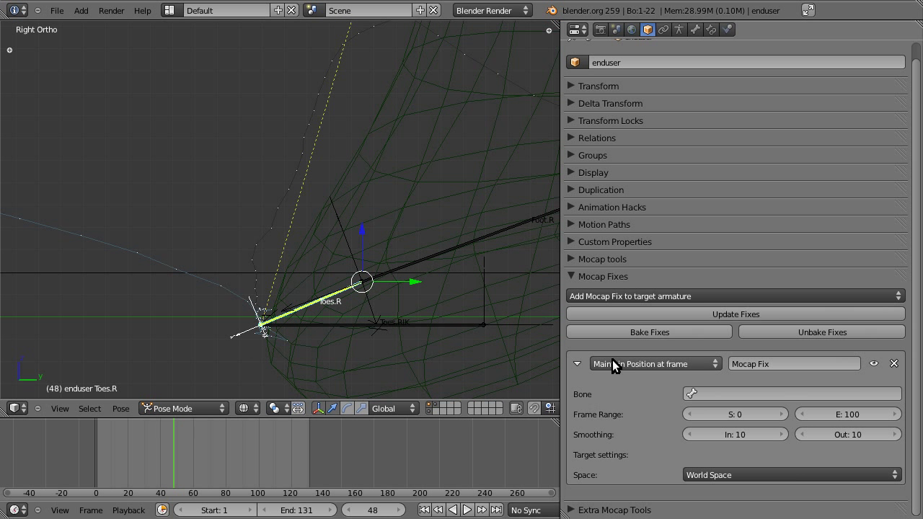
pyautogui.moveTo(653, 386)
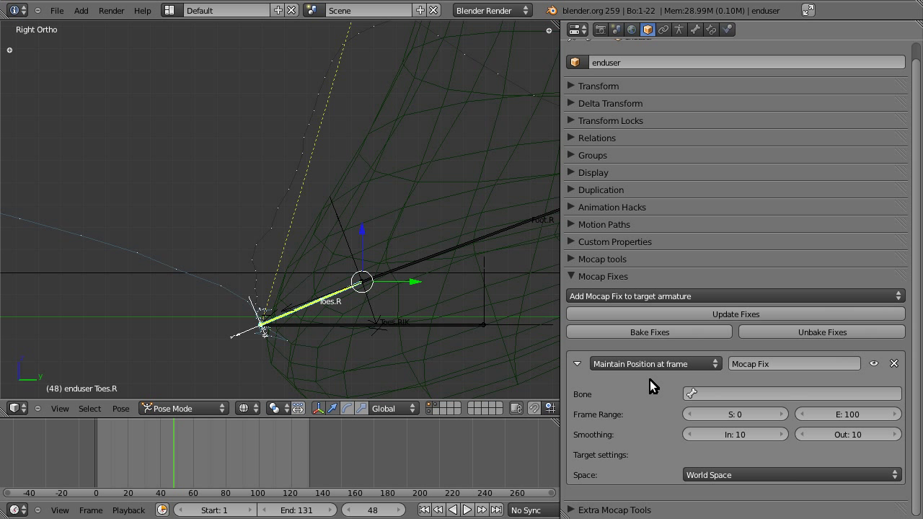
pyautogui.moveTo(315, 322)
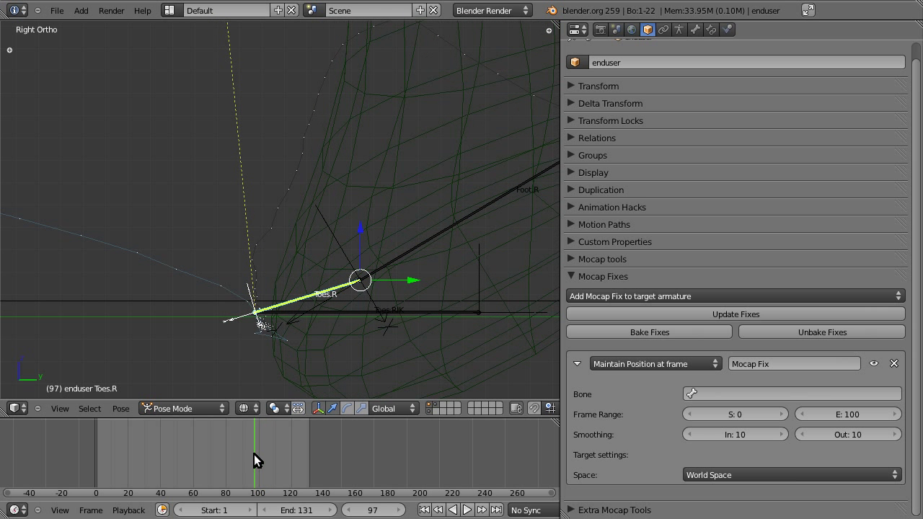
# Set the fix's frame range to start 42 and end 97.
pyautogui.click(780, 414)
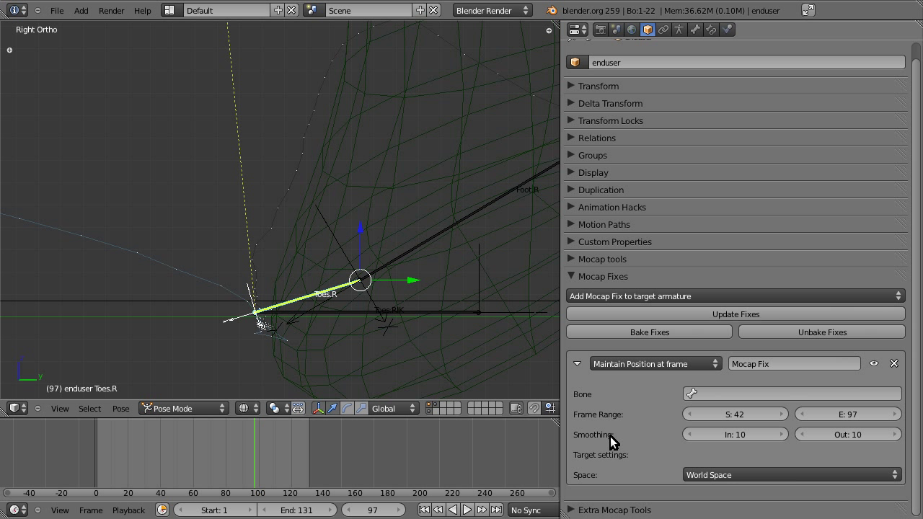
pyautogui.moveTo(620, 462)
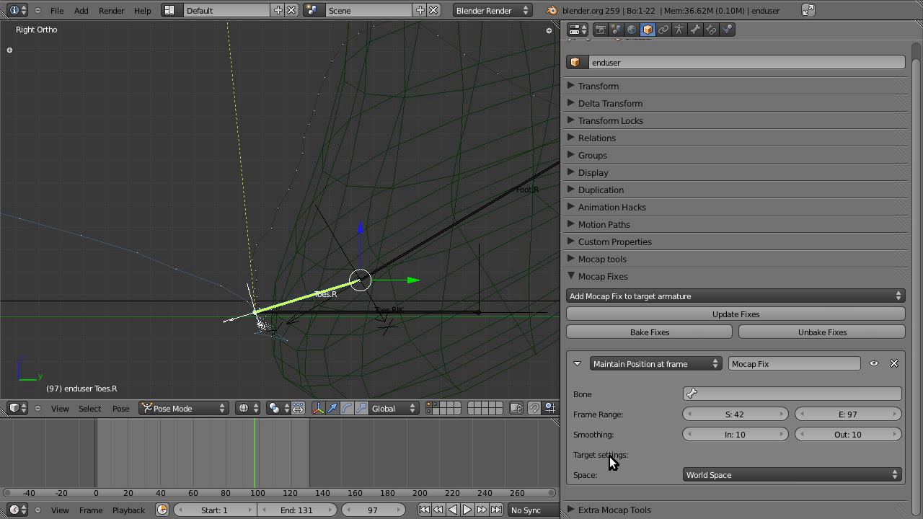
pyautogui.moveTo(688, 482)
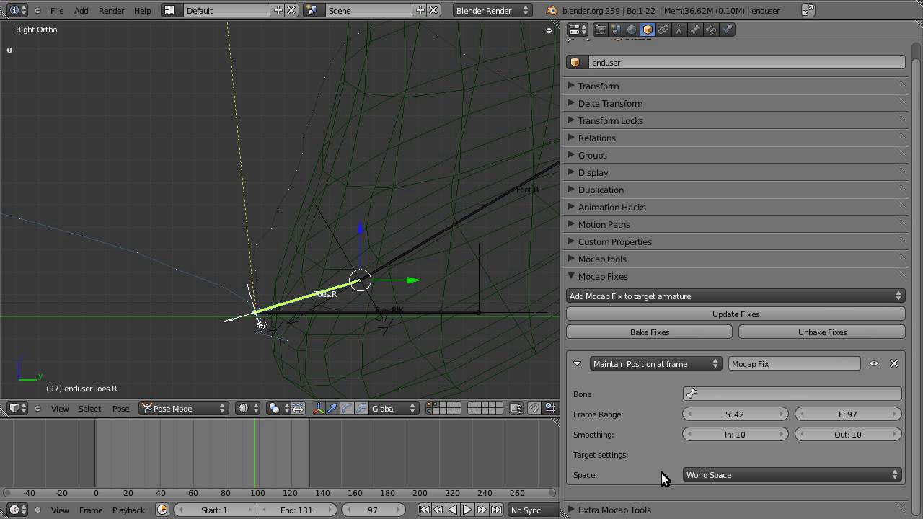
pyautogui.moveTo(322, 362)
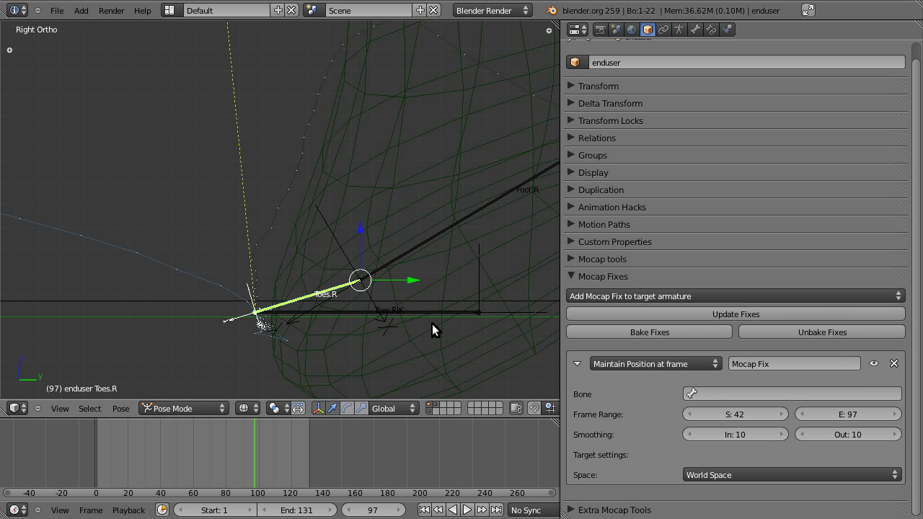
# Assign Toes.R as the bone for the maintain-position fix.
pyautogui.click(791, 395)
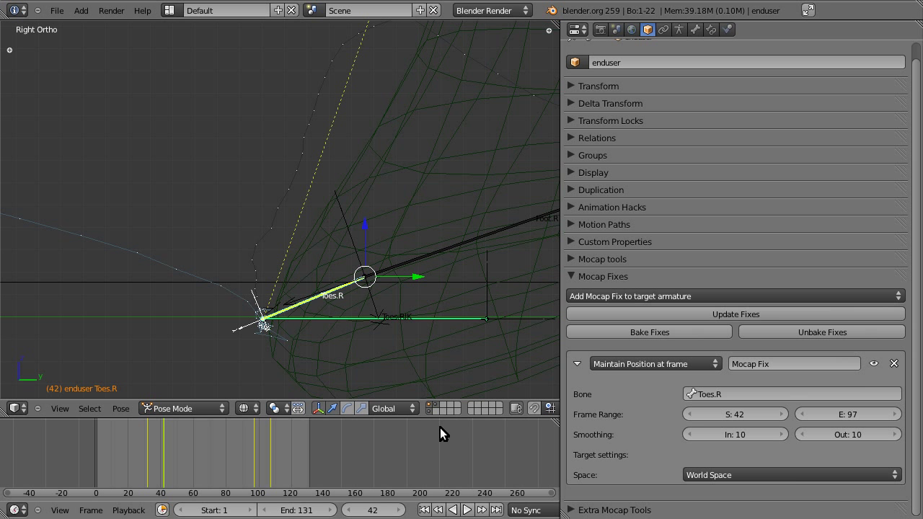
pyautogui.moveTo(240, 398)
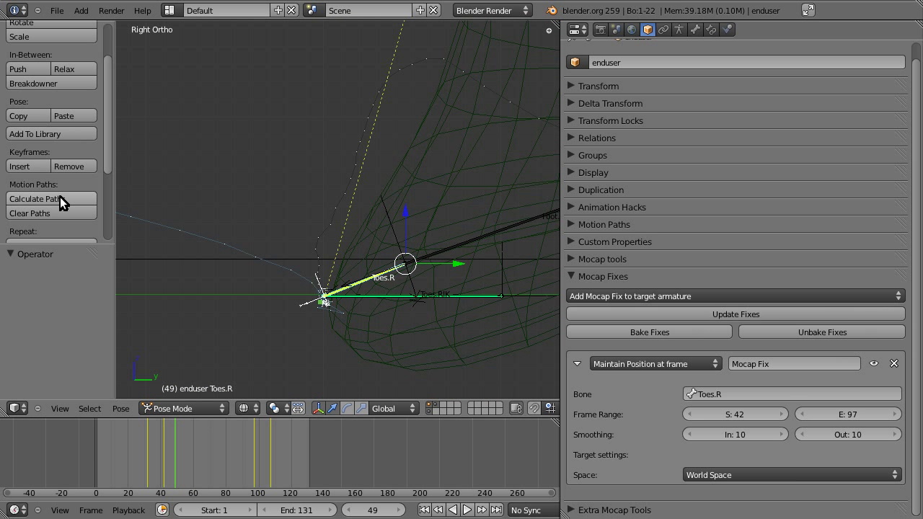
# Calculate the Toes.R motion path, scrub the walk, then clear the paths.
pyautogui.click(37, 198)
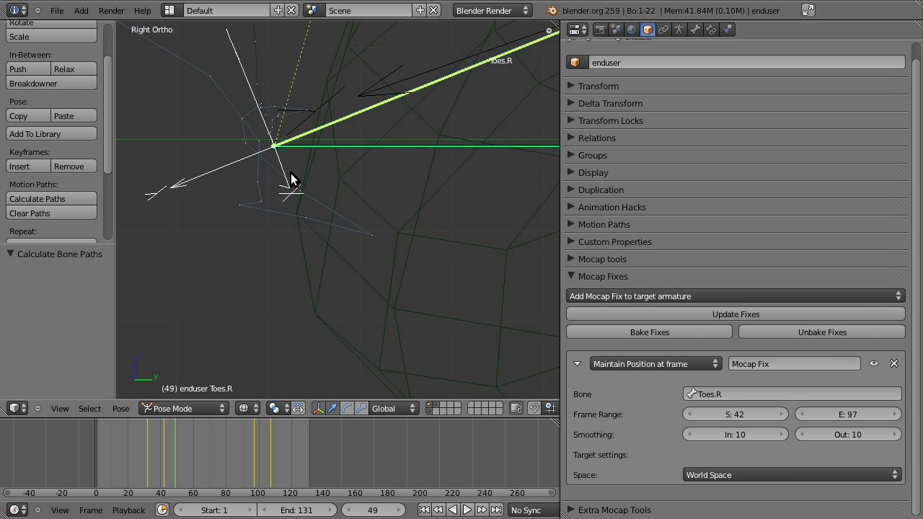
pyautogui.click(155, 469)
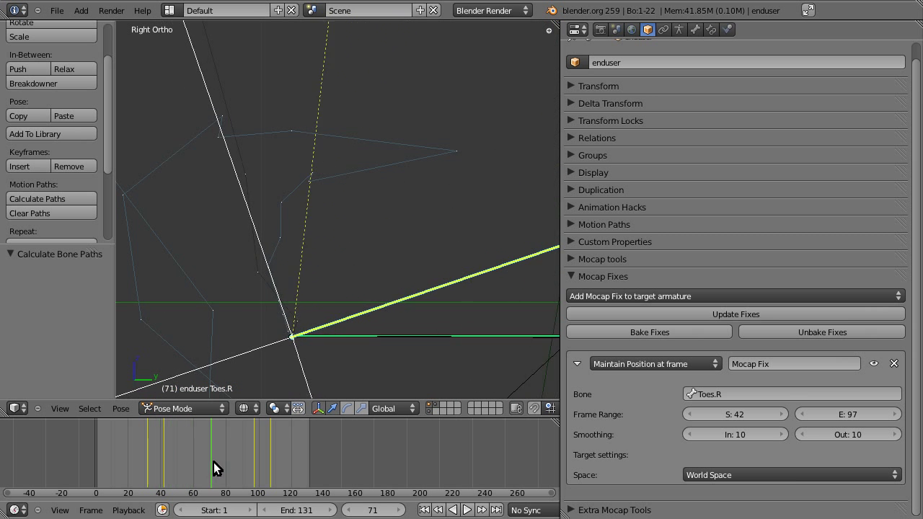
pyautogui.click(258, 482)
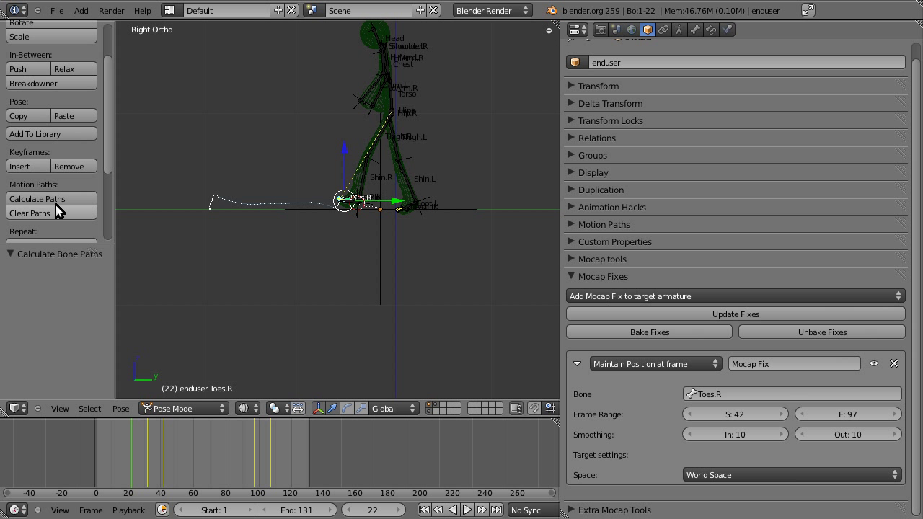
pyautogui.click(29, 213)
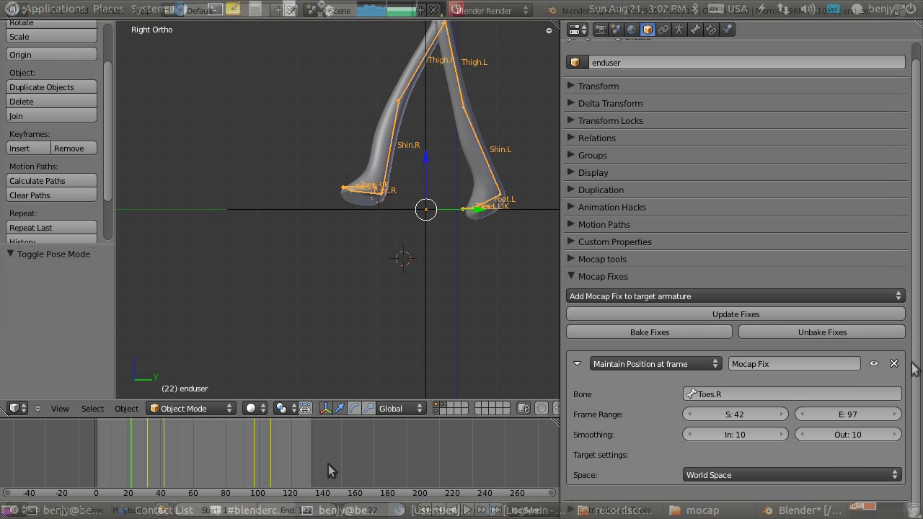
# Add a fresh Maintain Position fix, jump to a later frame, and view from the front.
pyautogui.click(892, 364)
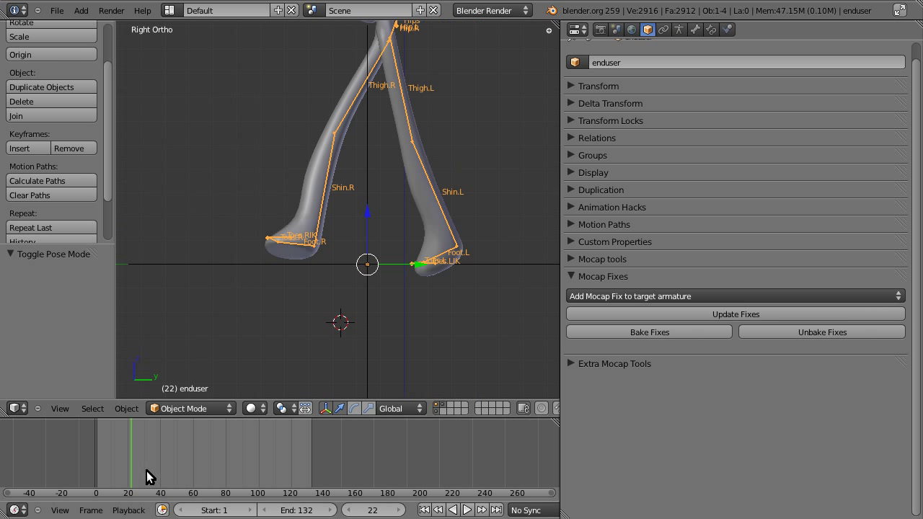
pyautogui.click(151, 453)
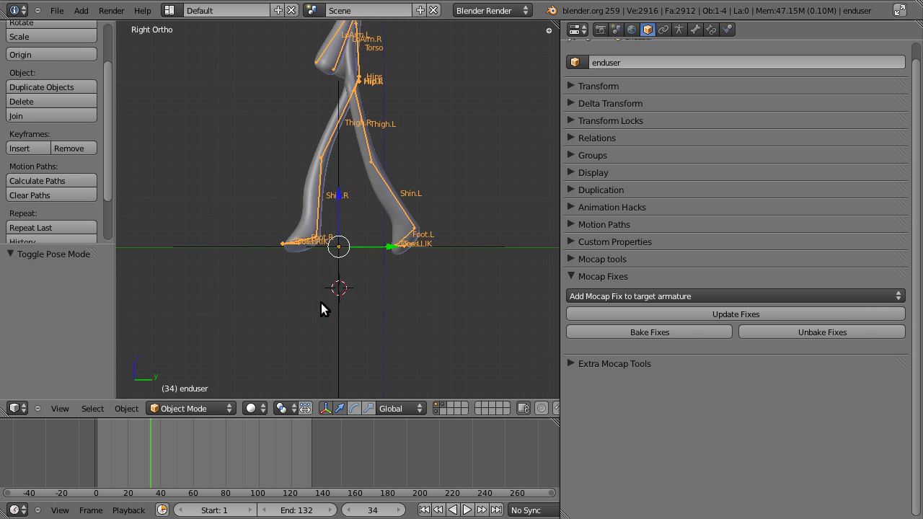
pyautogui.press('KP_1')
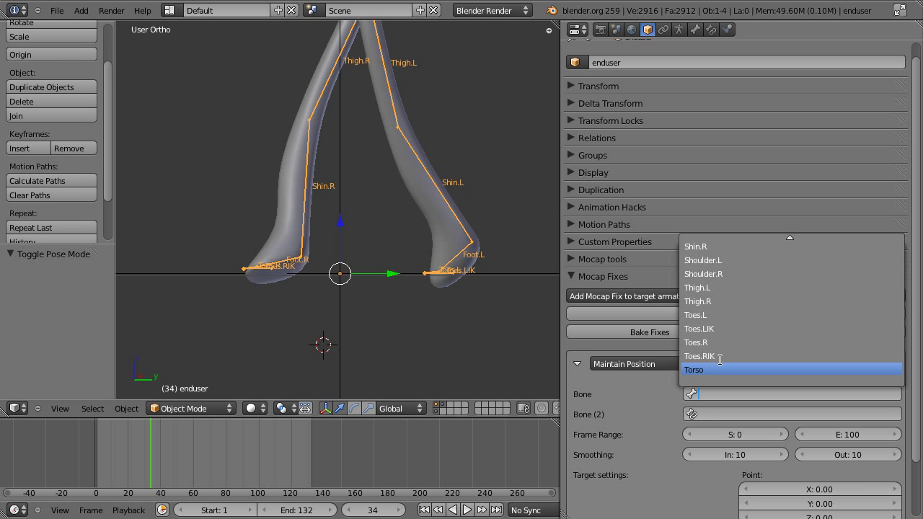
# Set the fix's bone to Toes.R and preview the walk at several frames.
pyautogui.click(696, 341)
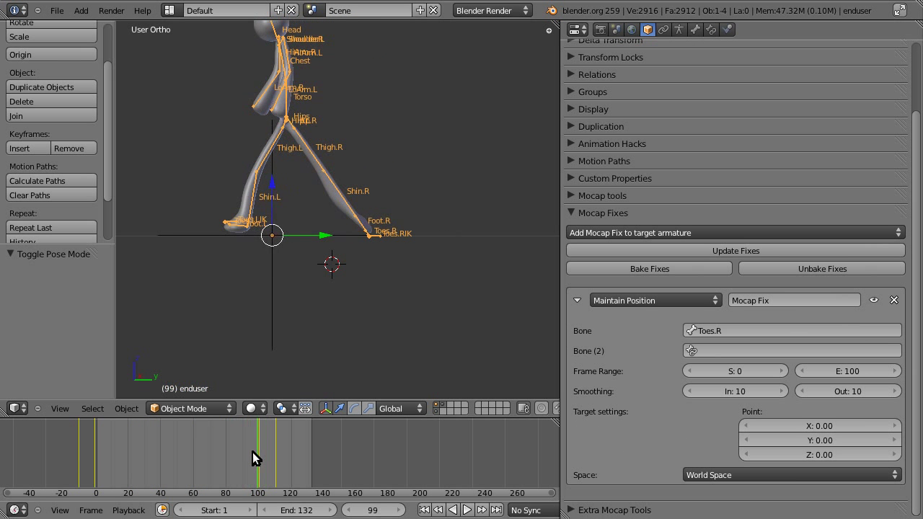
pyautogui.click(186, 462)
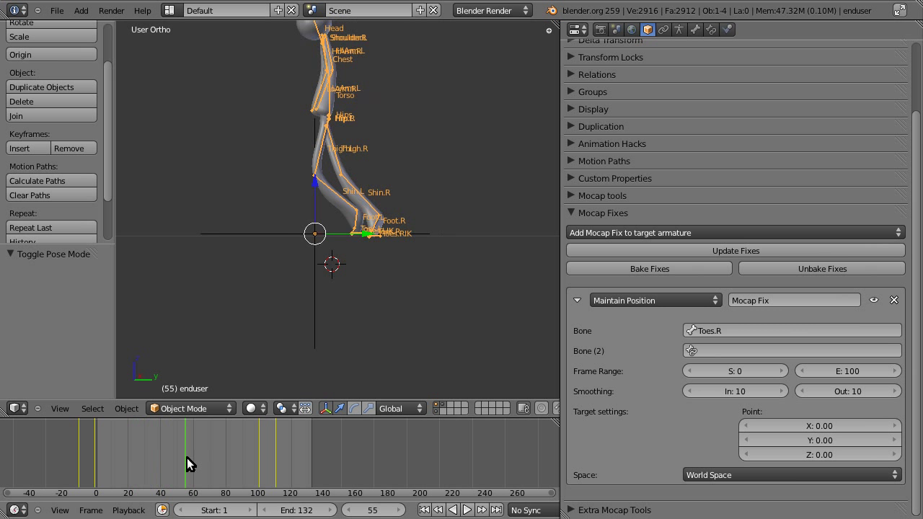
pyautogui.click(229, 463)
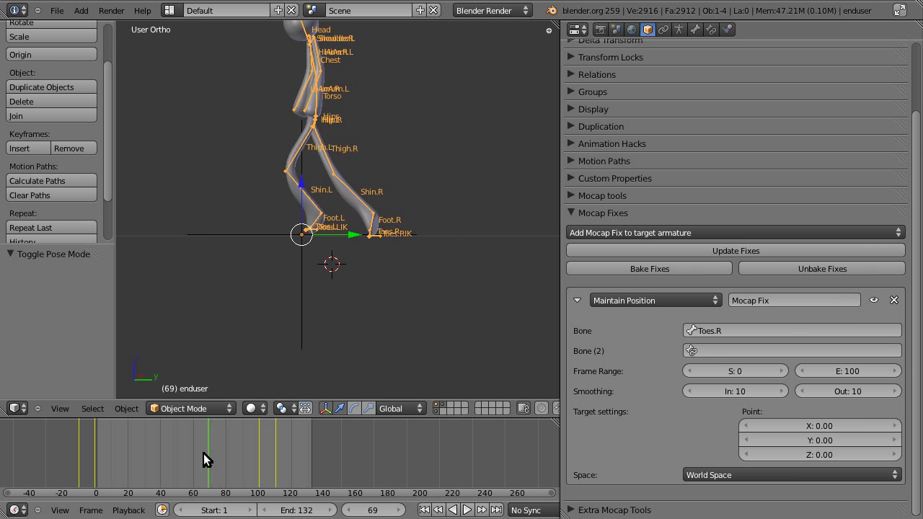
pyautogui.click(253, 461)
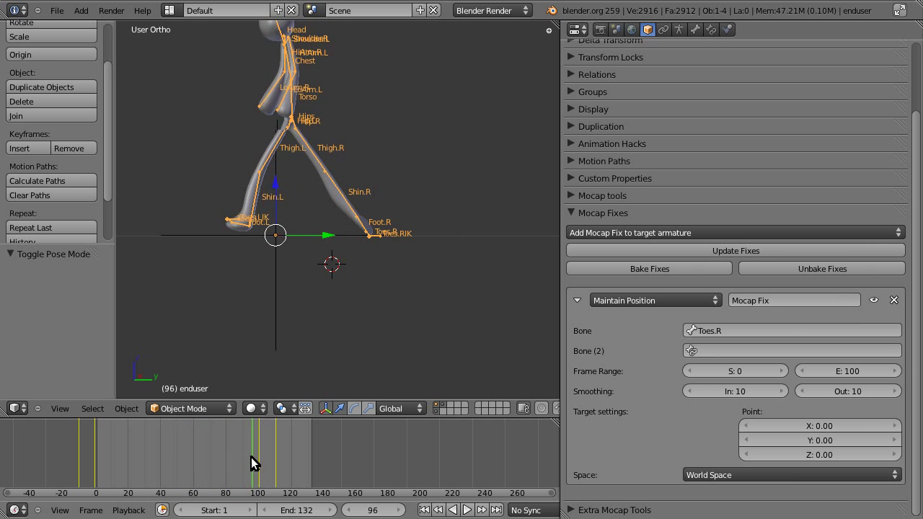
pyautogui.click(259, 458)
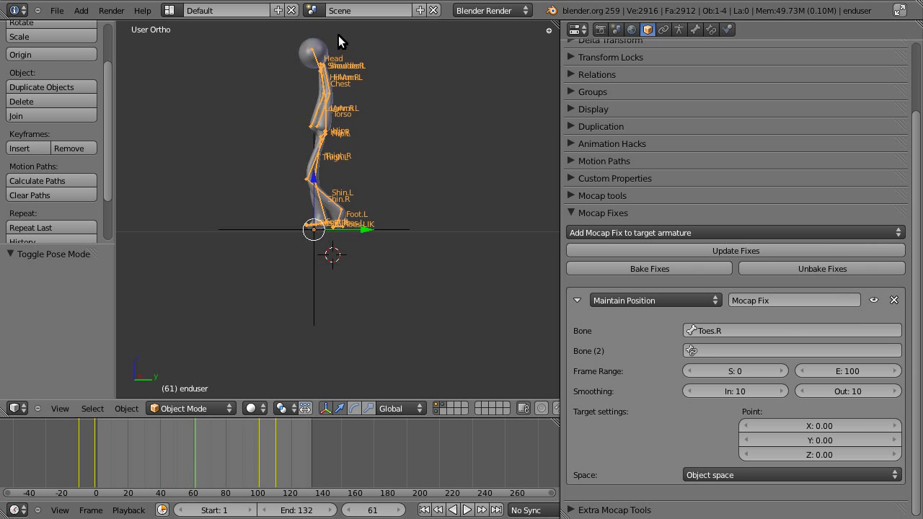
pyautogui.click(147, 454)
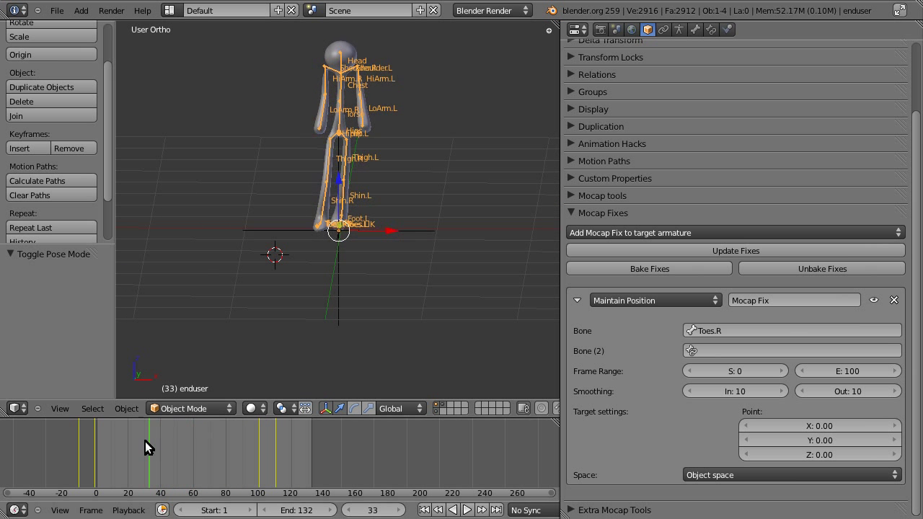
pyautogui.click(184, 462)
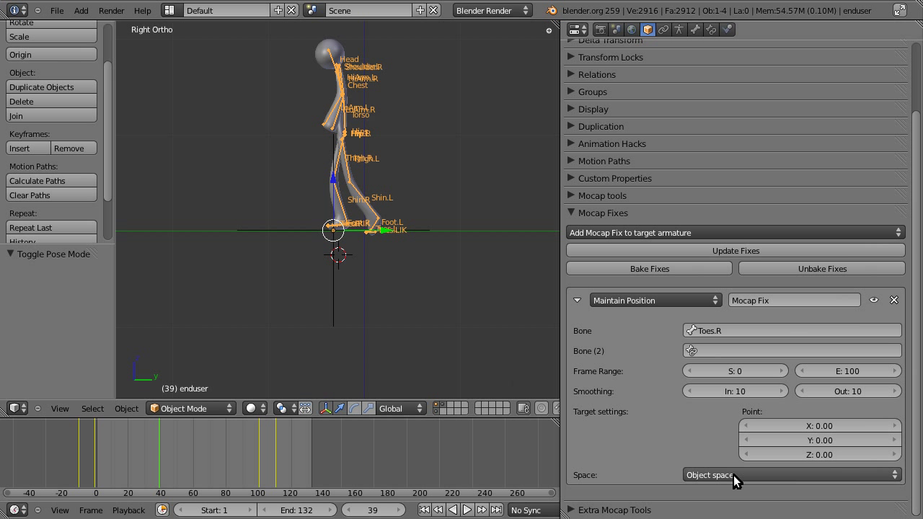
# Switch the fix to Other Bone Space with Toes.L as the second bone.
pyautogui.click(787, 474)
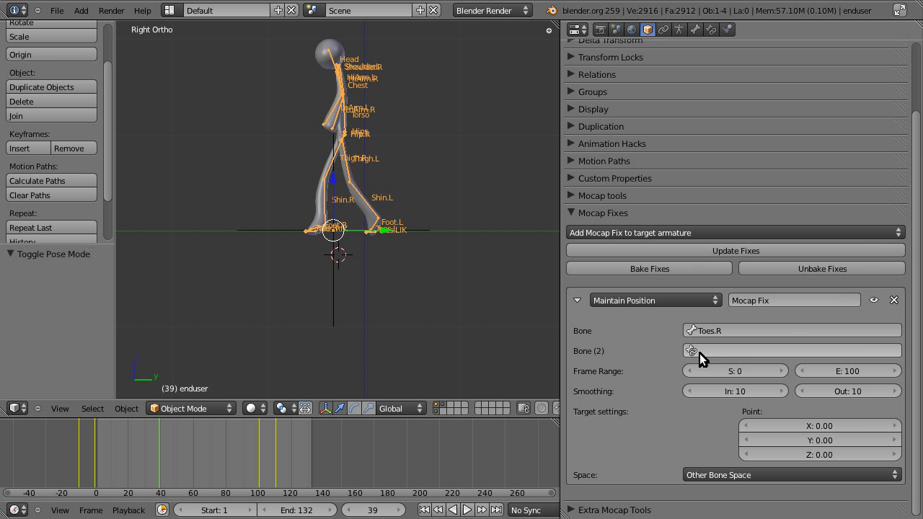
pyautogui.moveTo(703, 359)
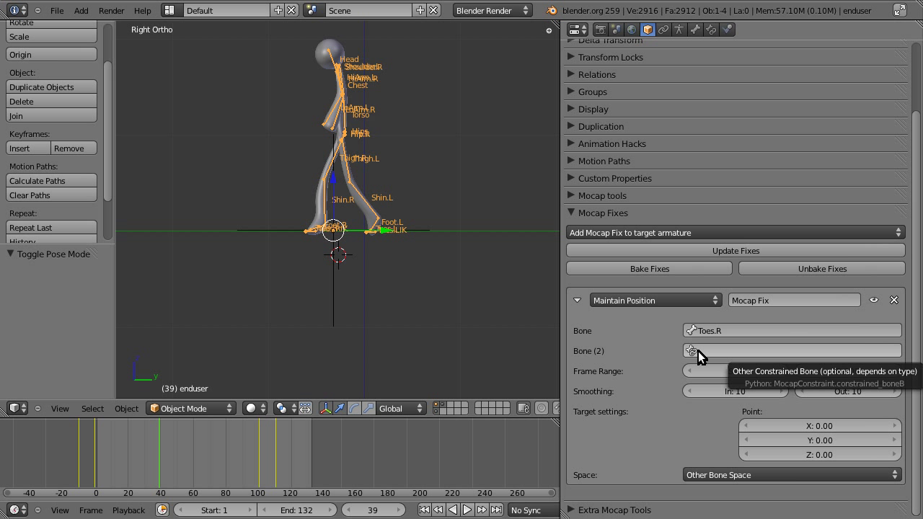
pyautogui.click(791, 351)
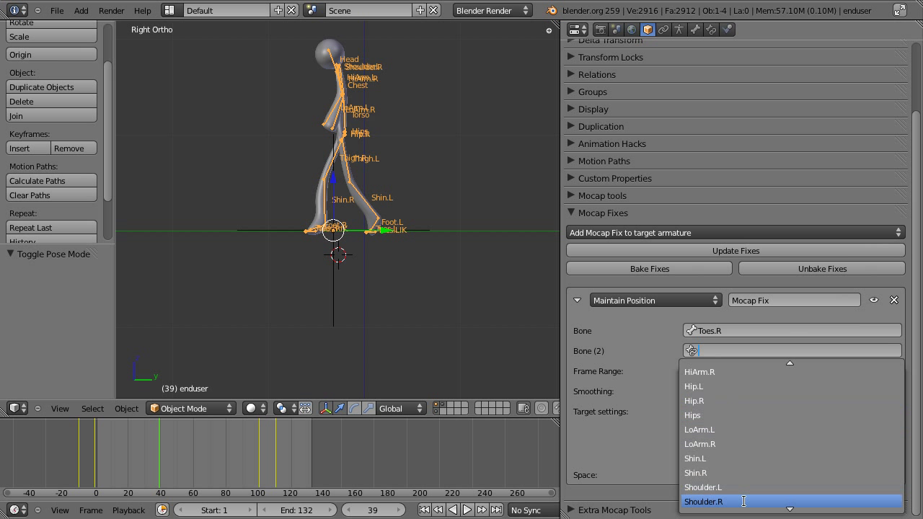
pyautogui.scroll(-3)
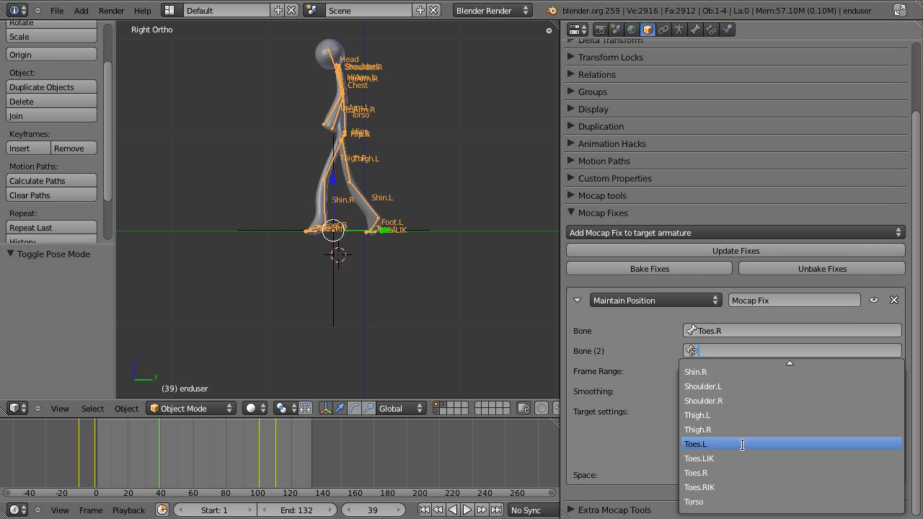
pyautogui.click(695, 444)
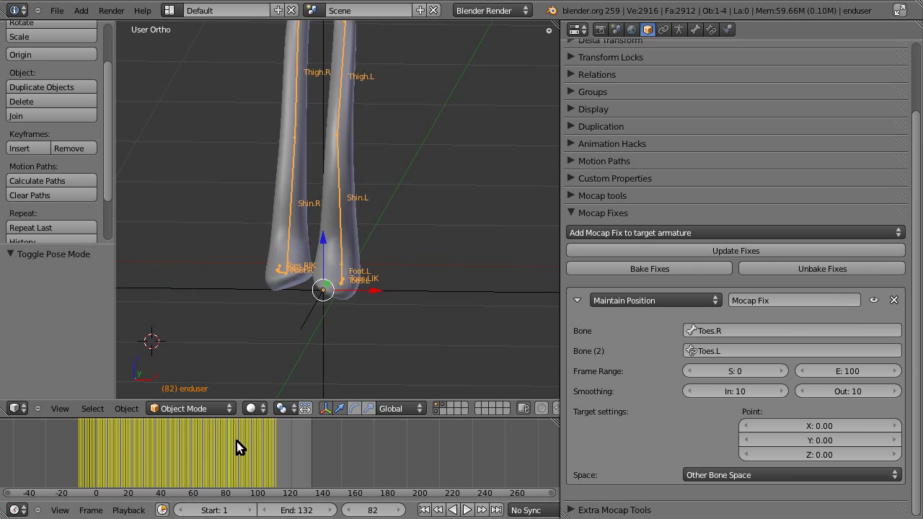
# Set the target Point X to 5.00 and check the pose at frame 39.
pyautogui.click(438, 442)
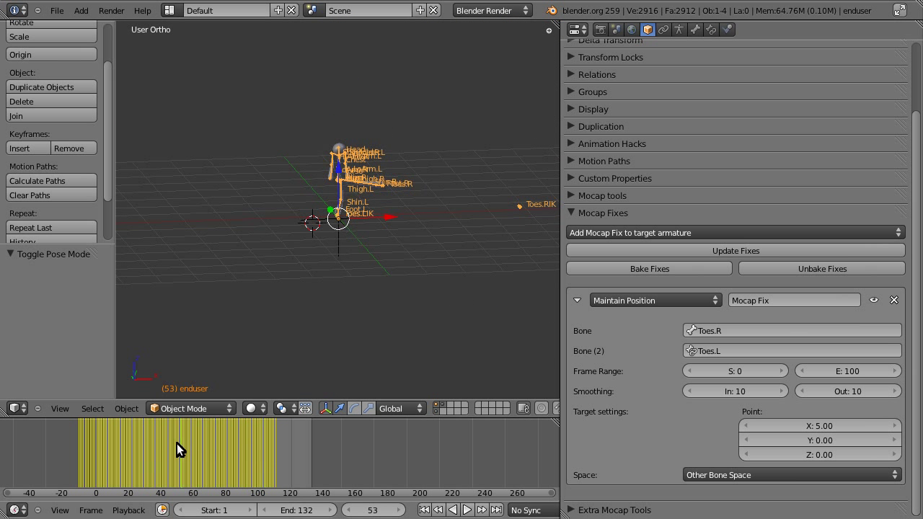
pyautogui.click(179, 453)
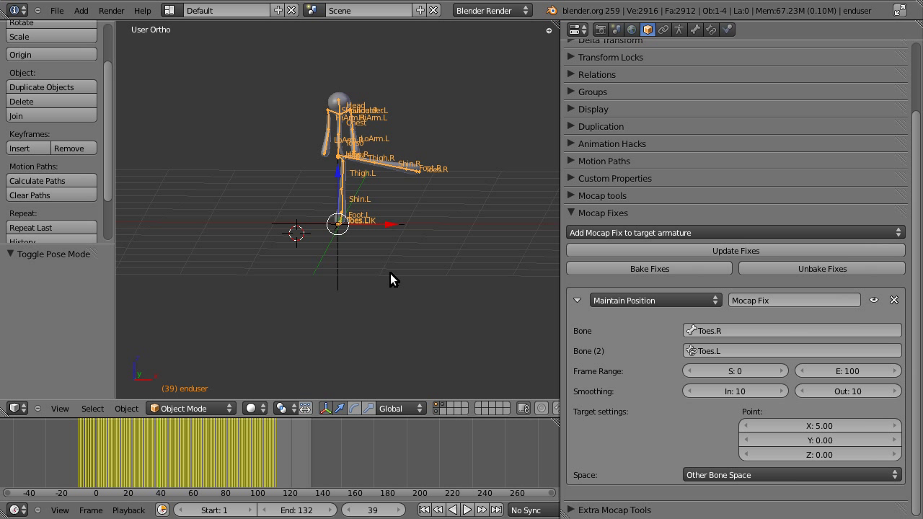
pyautogui.moveTo(797, 285)
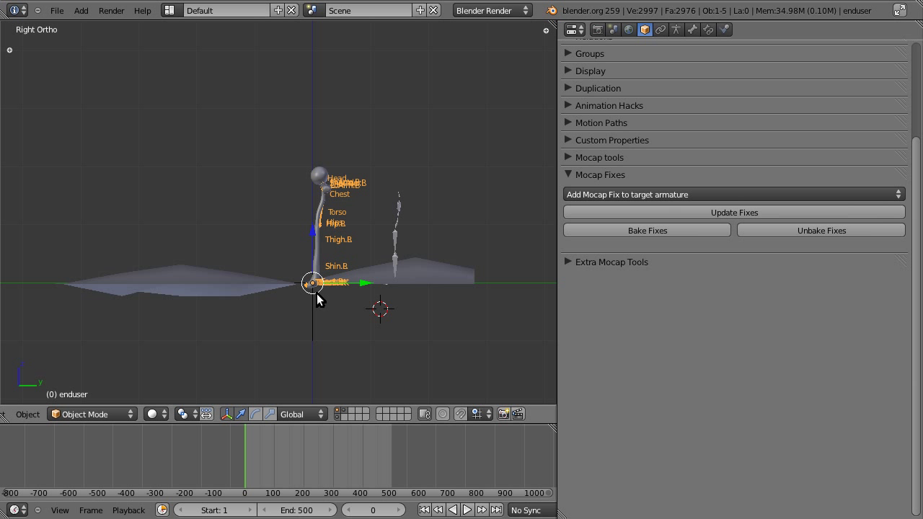
pyautogui.moveTo(279, 229)
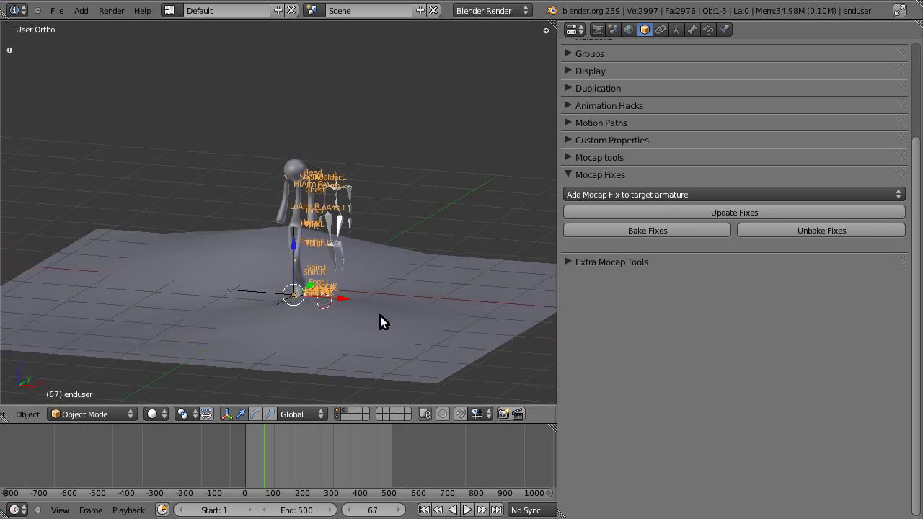
# View the terrain scene from the side in wireframe and list mocap fix types.
pyautogui.moveTo(382, 322); pyautogui.dragTo(444, 340)
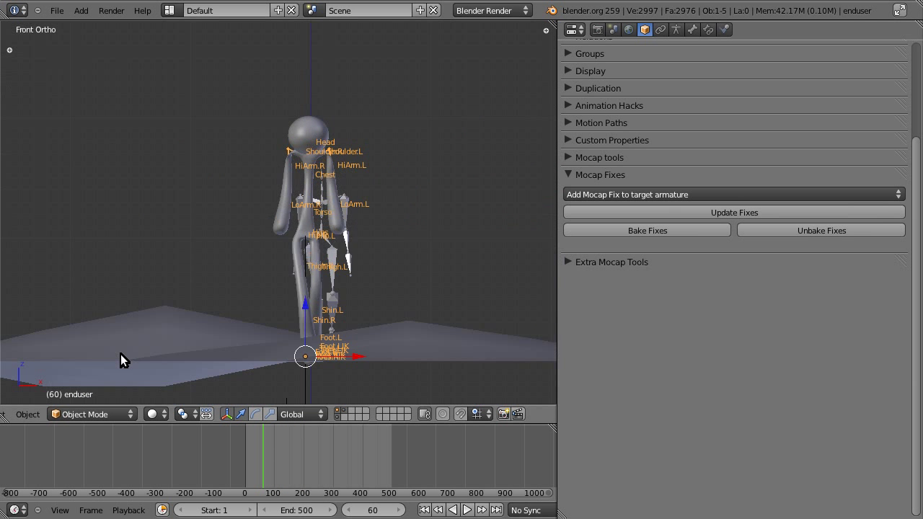
pyautogui.press('KP_3')
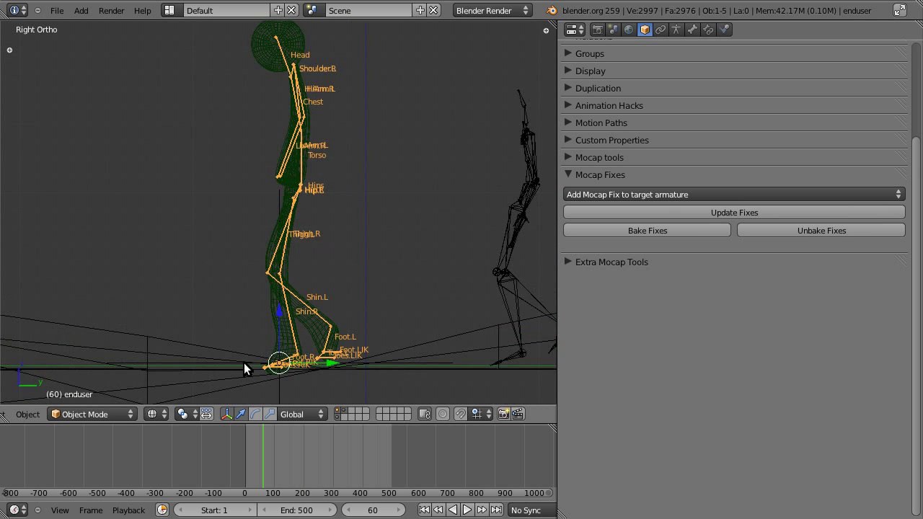
pyautogui.click(734, 194)
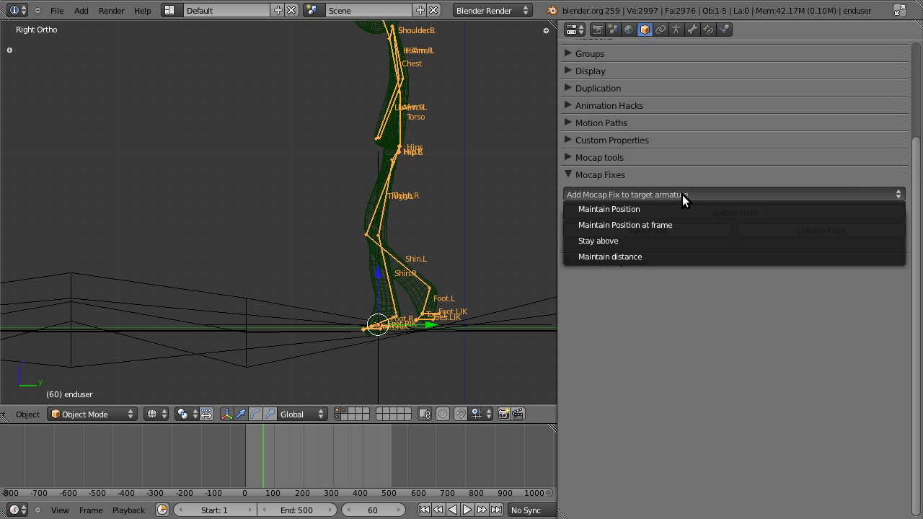
# Add a 'Stay above' fix to the armature and scroll to its Mesh field.
pyautogui.click(597, 240)
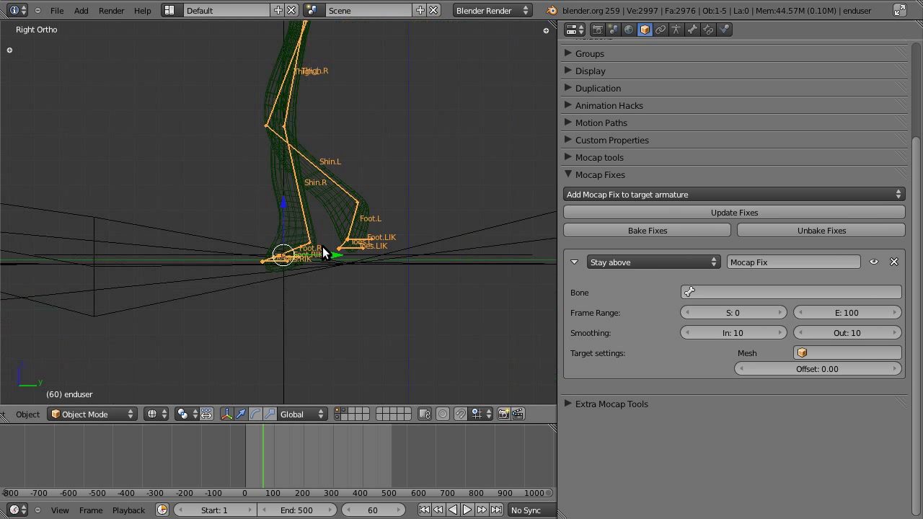
pyautogui.scroll(-3)
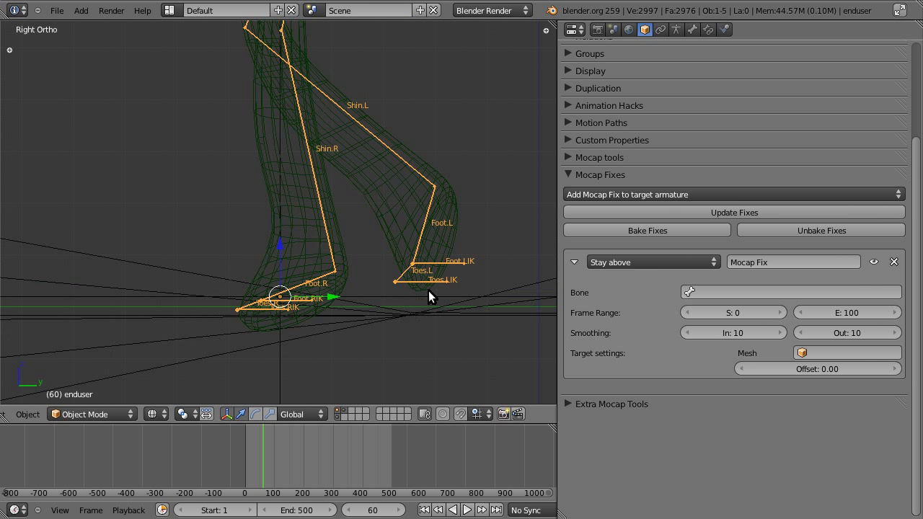
pyautogui.moveTo(453, 269)
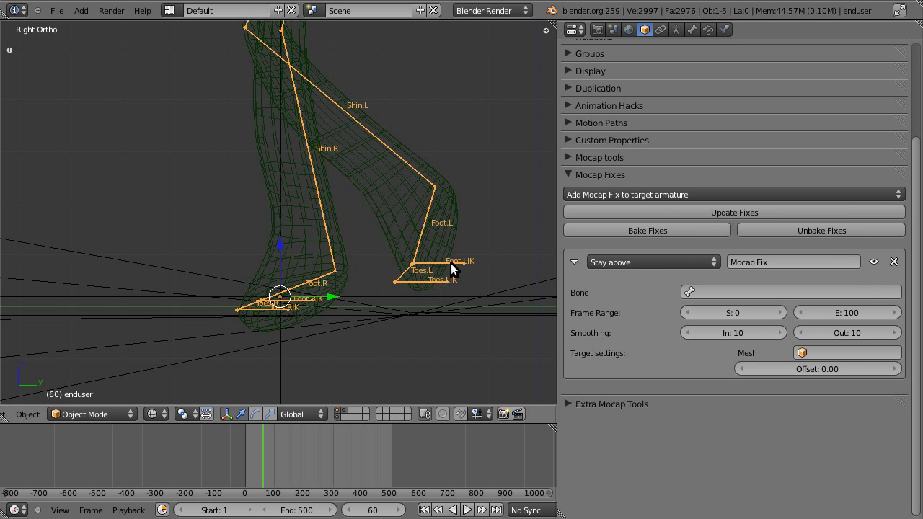
pyautogui.moveTo(478, 269)
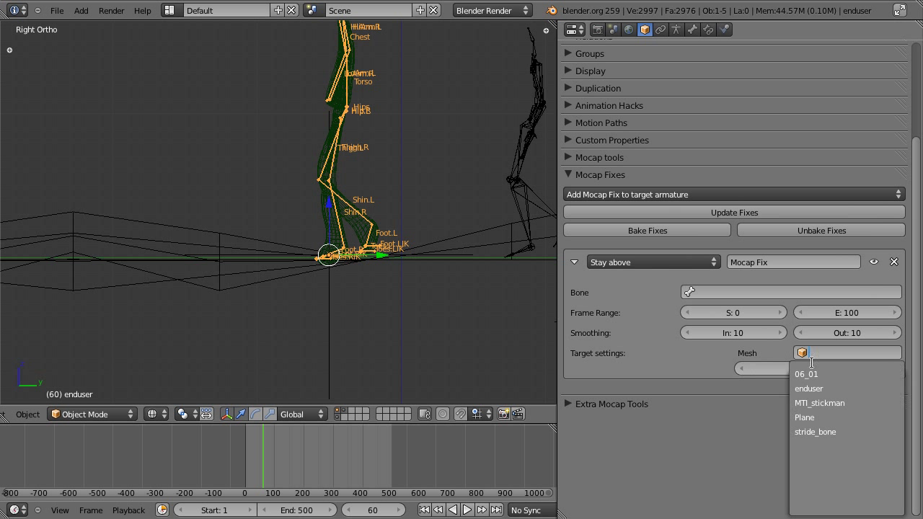
# Set the Stay above fix's mesh to Plane and frame end to 500, then open the bone list.
pyautogui.click(804, 417)
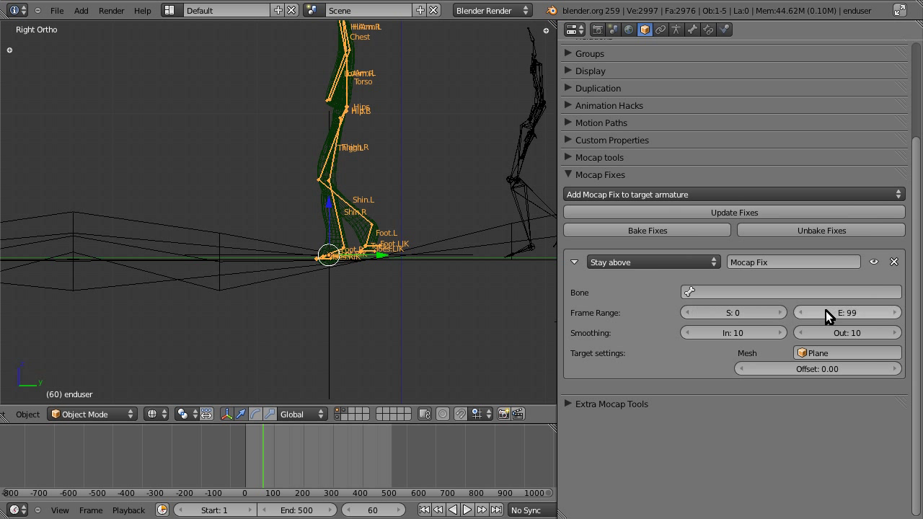
pyautogui.click(847, 310)
pyautogui.write('500')
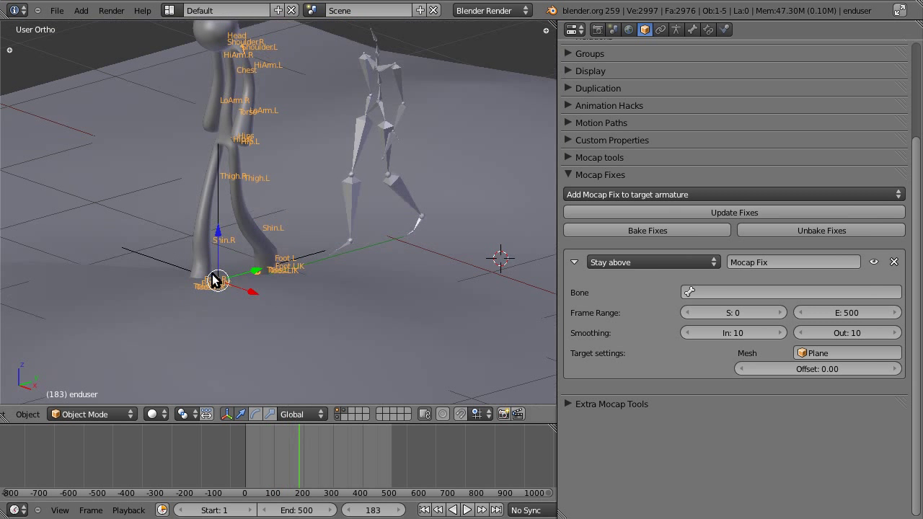
pyautogui.click(791, 292)
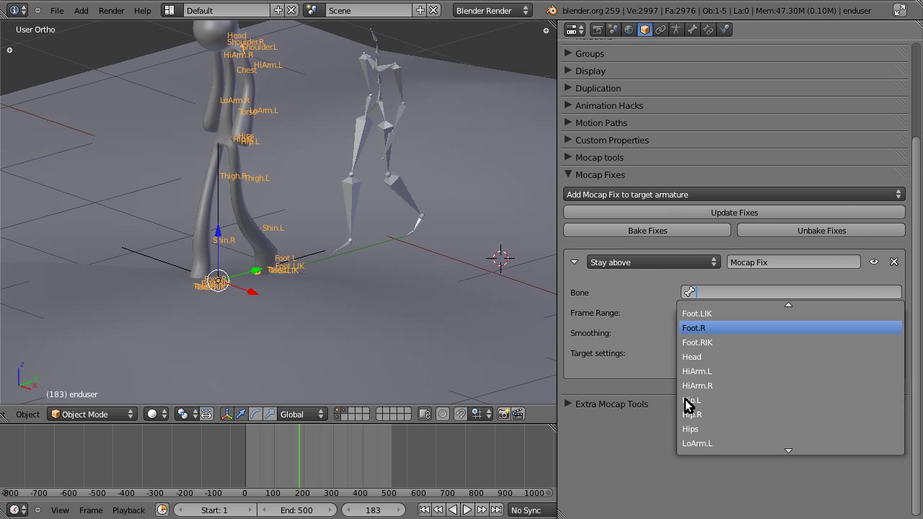
# Choose Foot.R as the Stay above fix's bone.
pyautogui.click(695, 328)
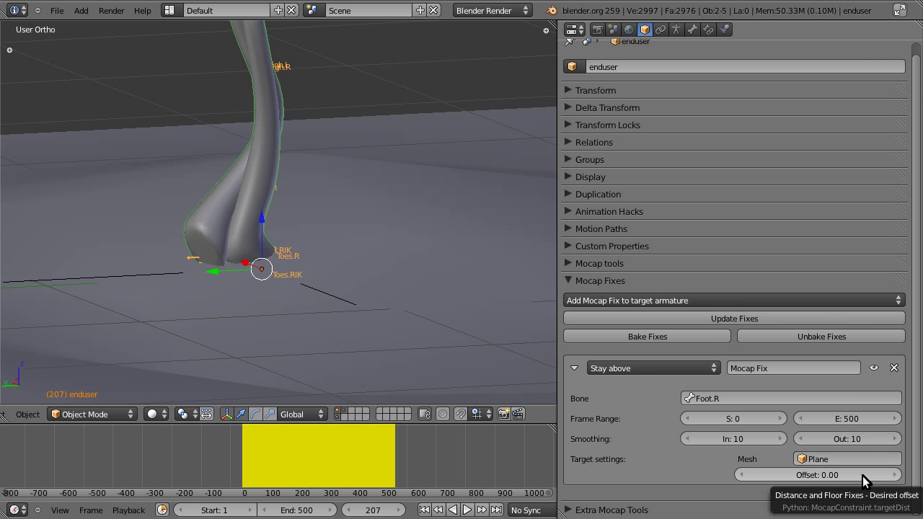
# Set the Foot.R fix's offset to 0.02, correcting an initial 0.20 entry.
pyautogui.click(822, 473)
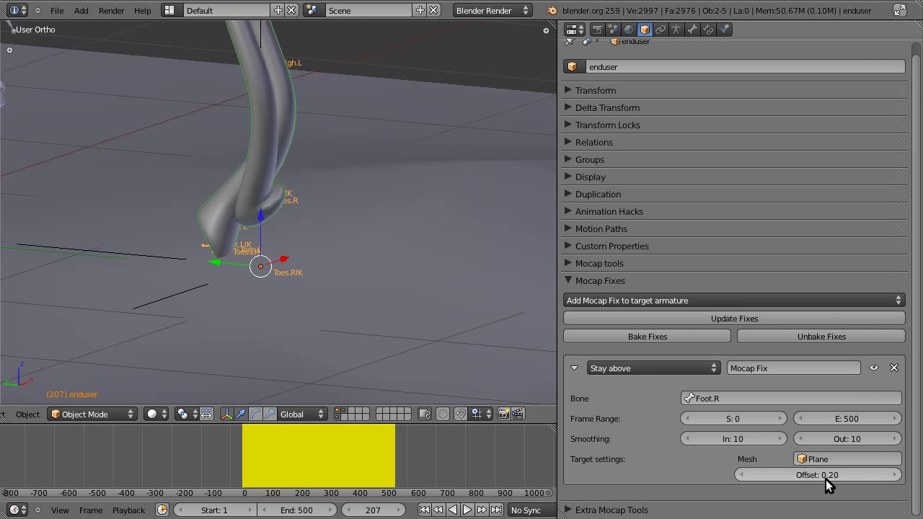
pyautogui.click(818, 473)
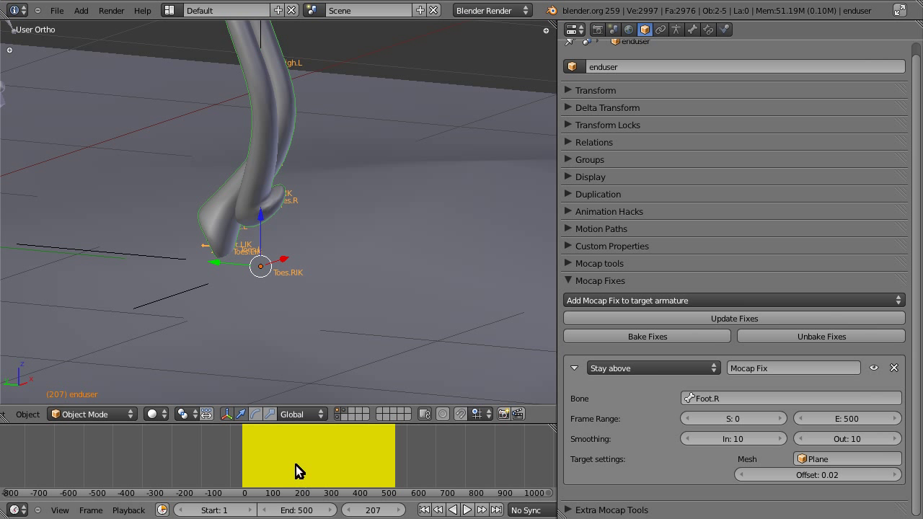
pyautogui.moveTo(303, 471)
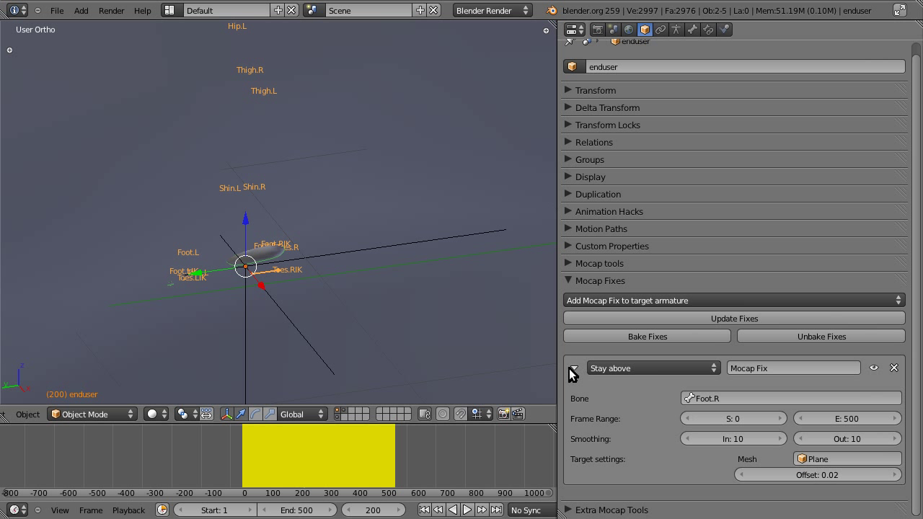
# Collapse the Foot.R fix and give the Toes.R fix frame end 500, Plane terrain, offset 0.02.
pyautogui.click(734, 301)
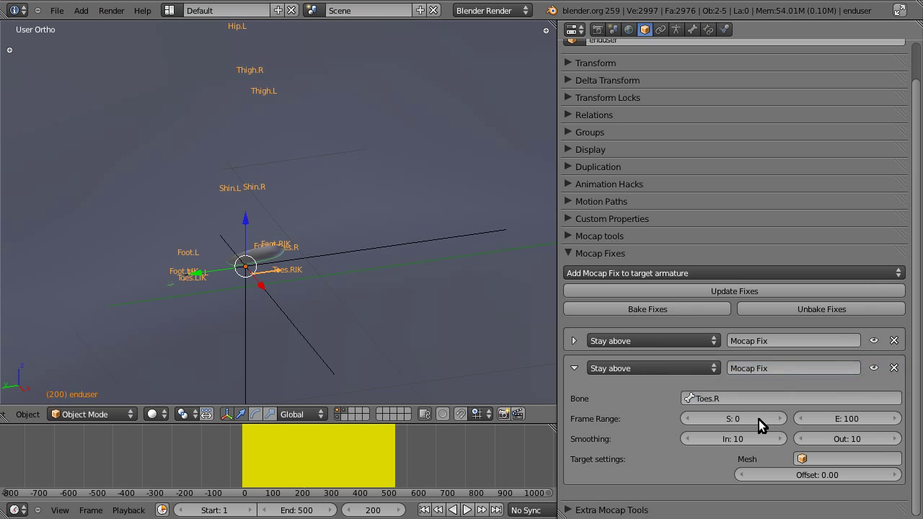
pyautogui.click(846, 418)
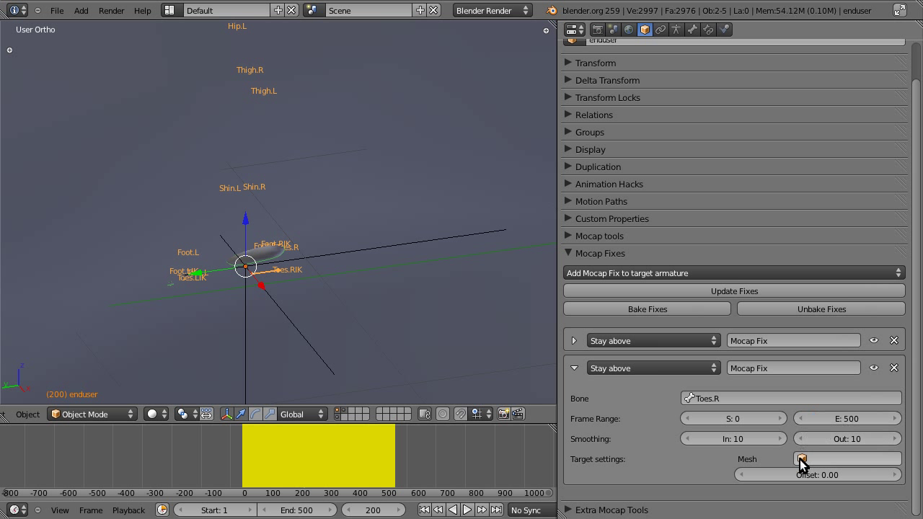
pyautogui.click(802, 458)
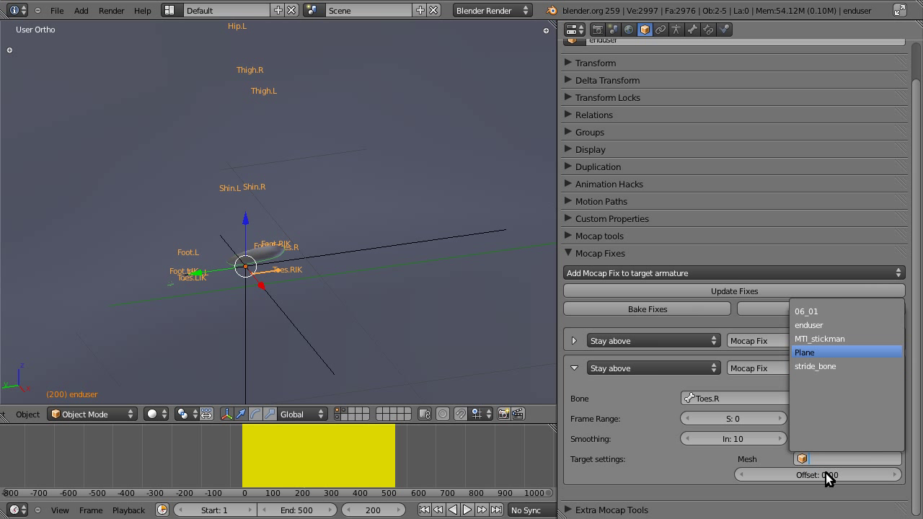
pyautogui.click(804, 352)
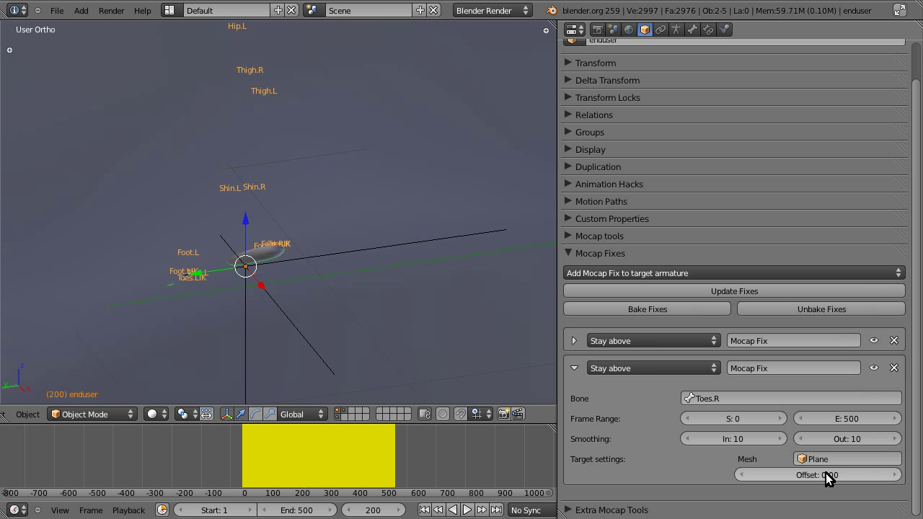
pyautogui.click(824, 476)
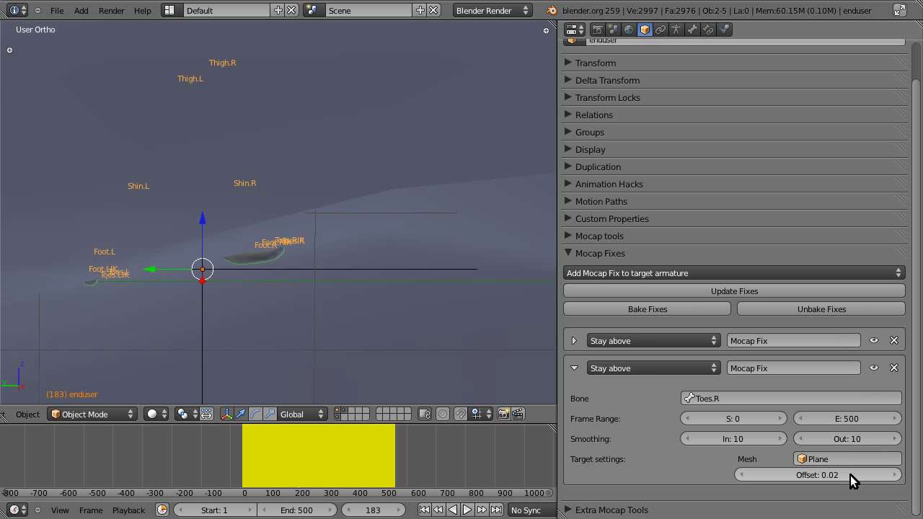
# Change the Toes.R offset to 0.03, then expand the Foot.R fix and enter 0.03.
pyautogui.click(816, 472)
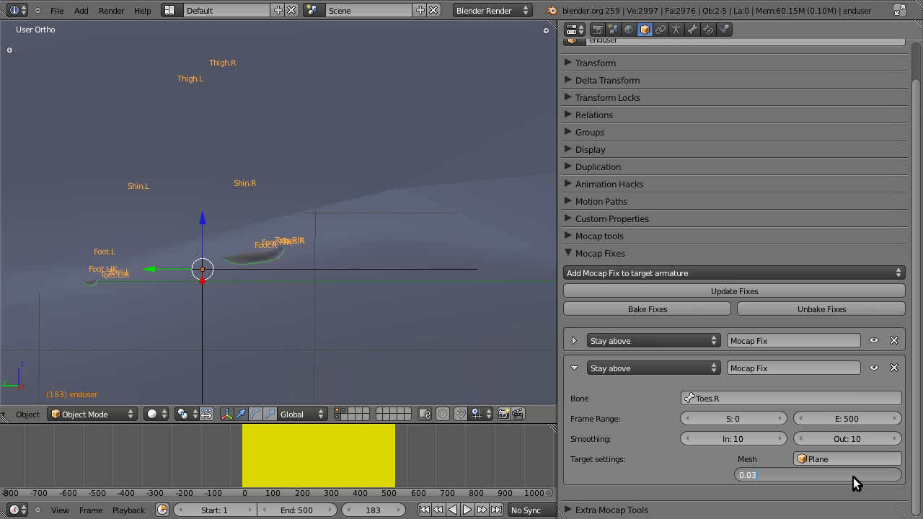
pyautogui.moveTo(842, 459)
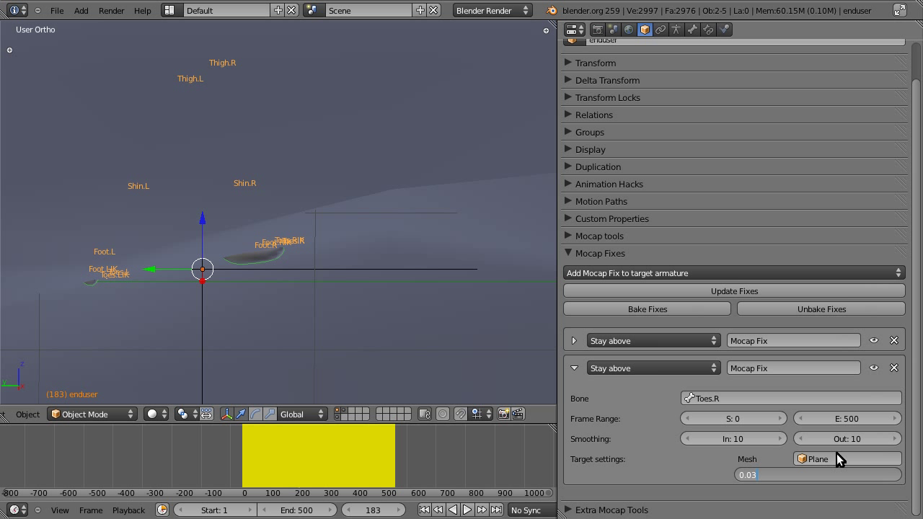
pyautogui.moveTo(574, 368)
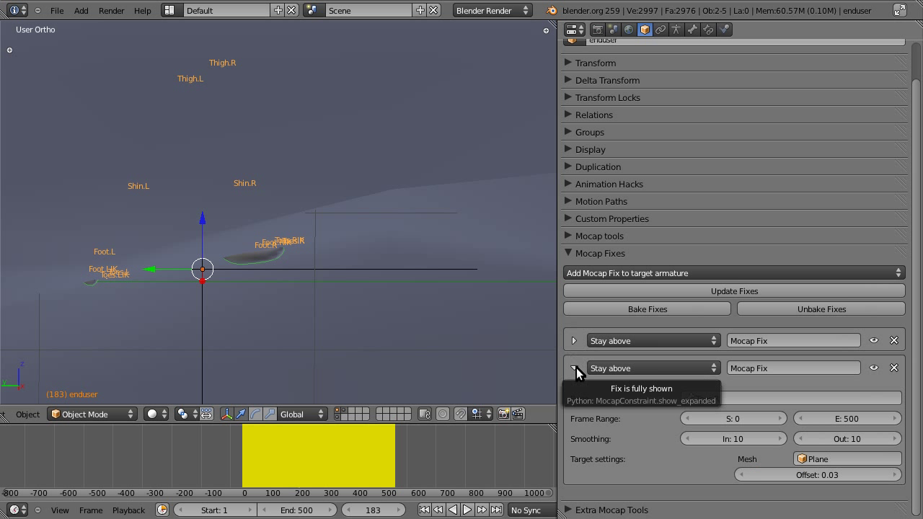
pyautogui.click(575, 368)
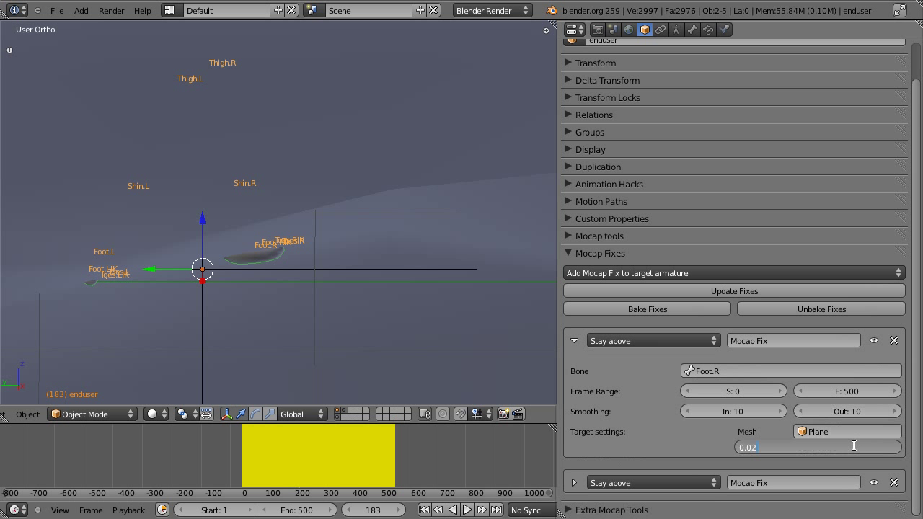
pyautogui.click(817, 452)
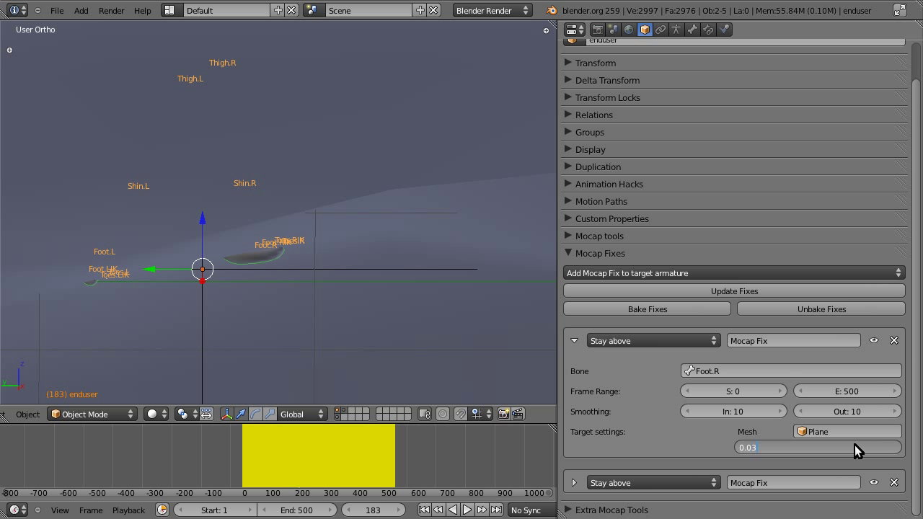
pyautogui.moveTo(389, 317)
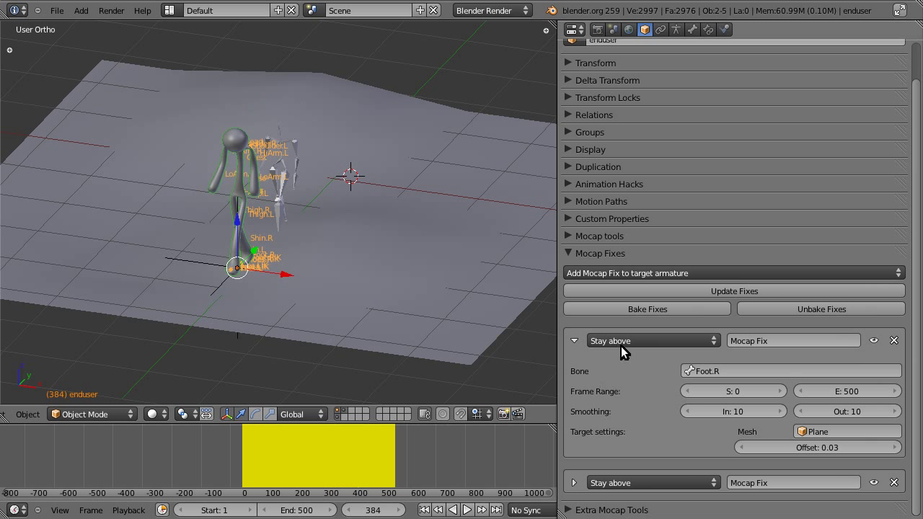
pyautogui.moveTo(653, 365)
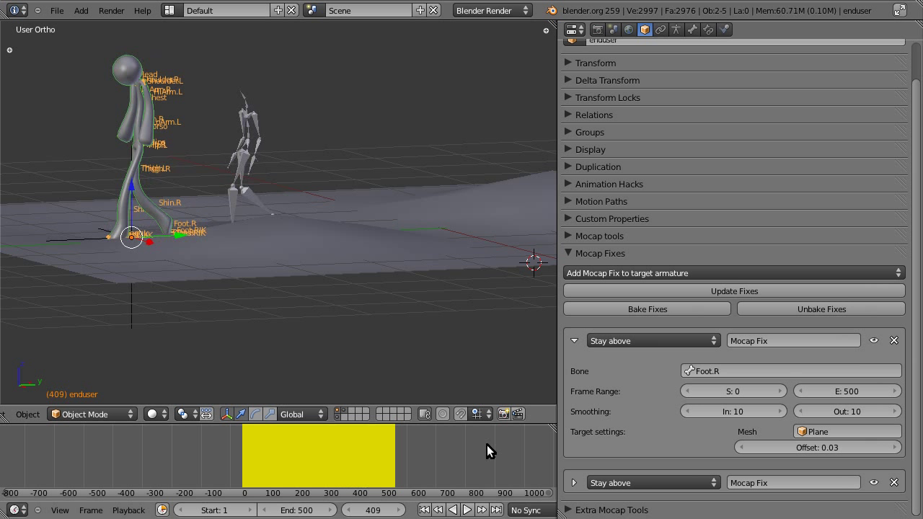
pyautogui.moveTo(302, 354)
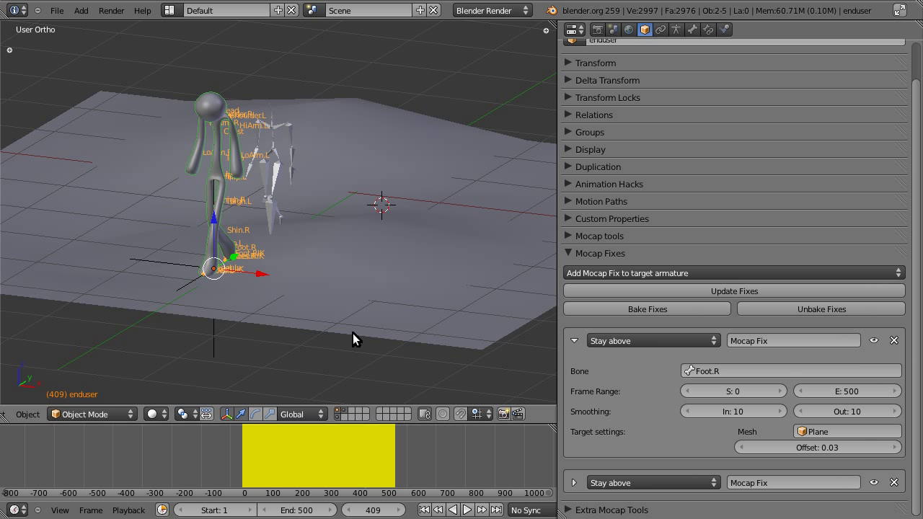
pyautogui.moveTo(674, 262)
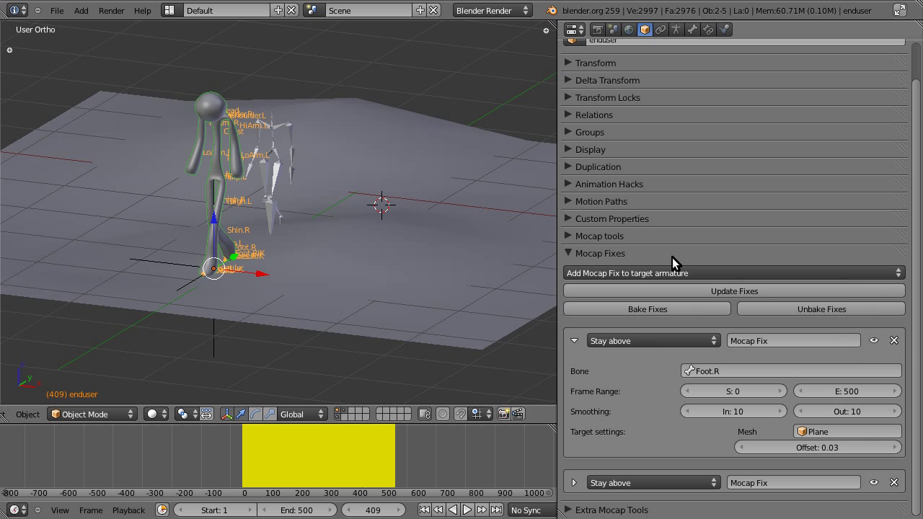
pyautogui.moveTo(618, 404)
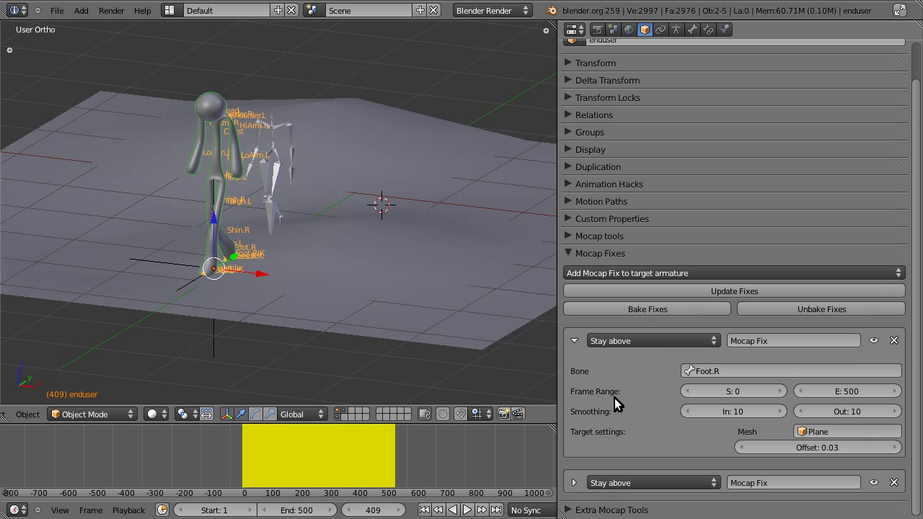